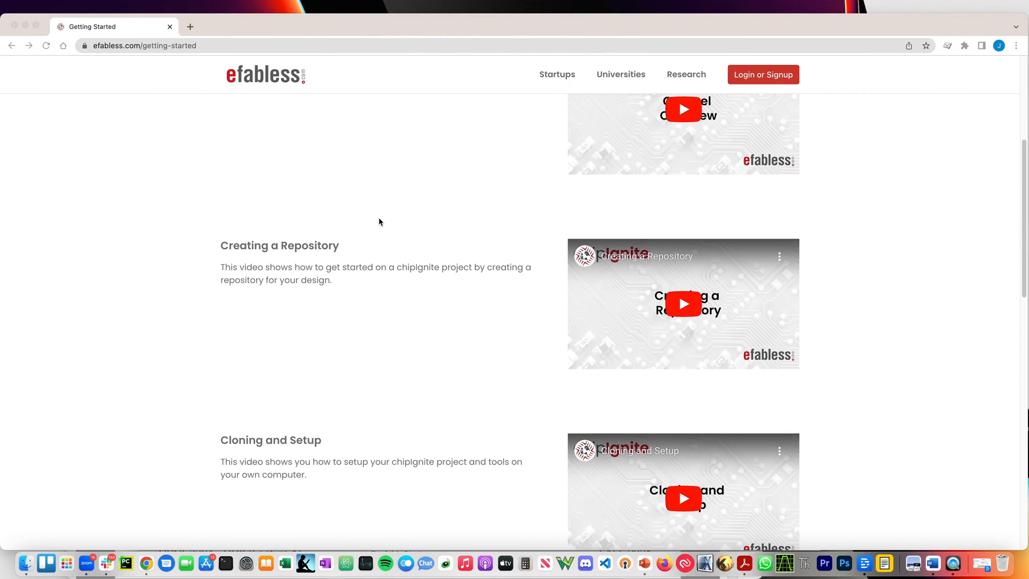
# Step: Briefly play the Creating a Repository video, then follow the 'here' link to Demo Design Tutorials
pyautogui.click(682, 303)
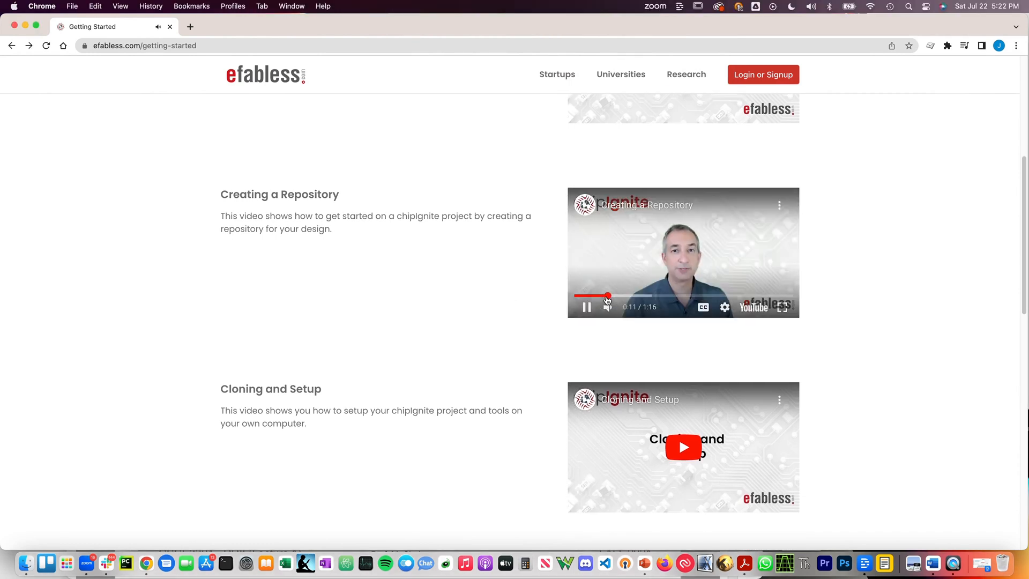
pyautogui.scroll(3)
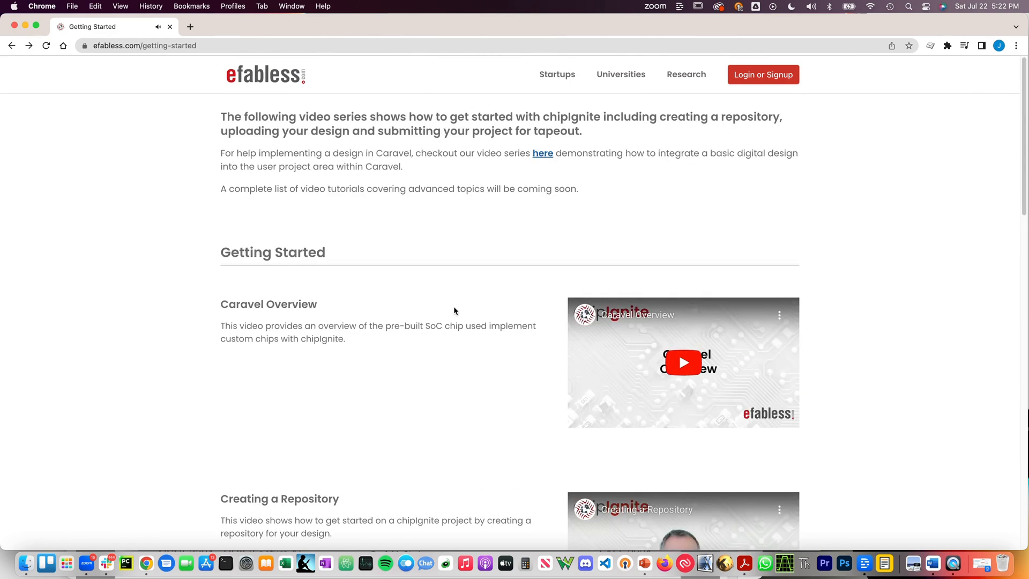
pyautogui.click(542, 153)
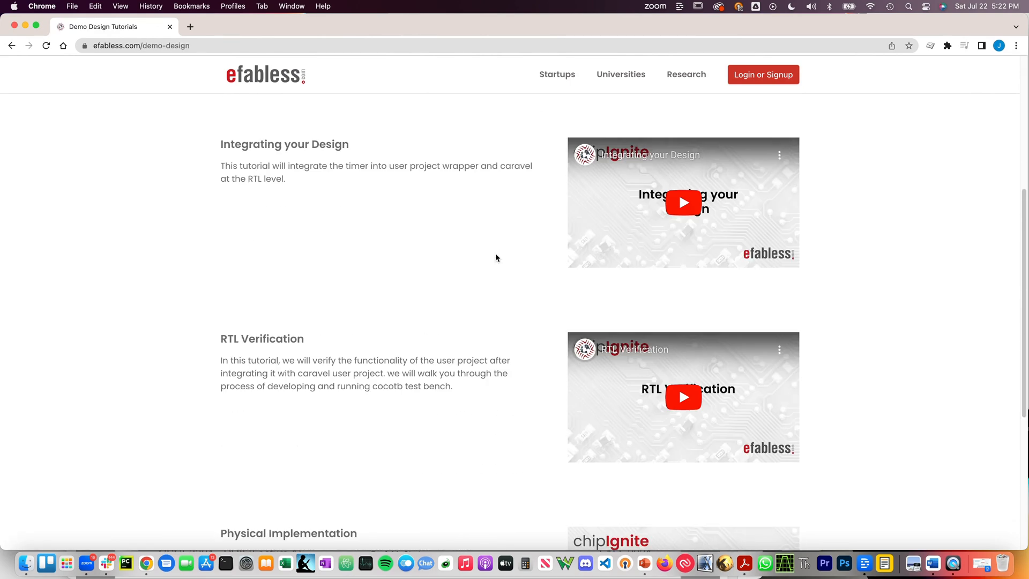
pyautogui.moveTo(683, 202)
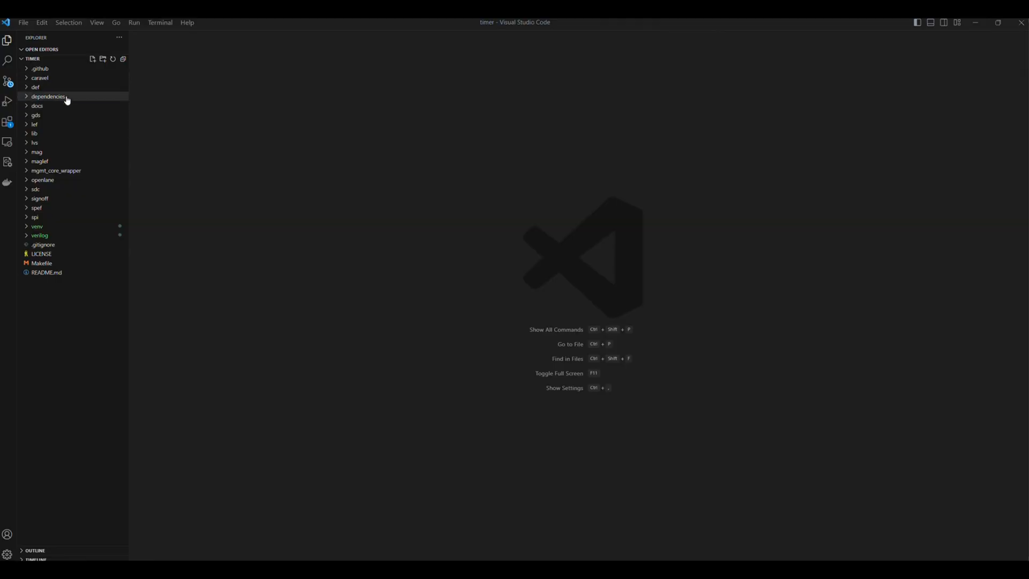
pyautogui.moveTo(56, 170)
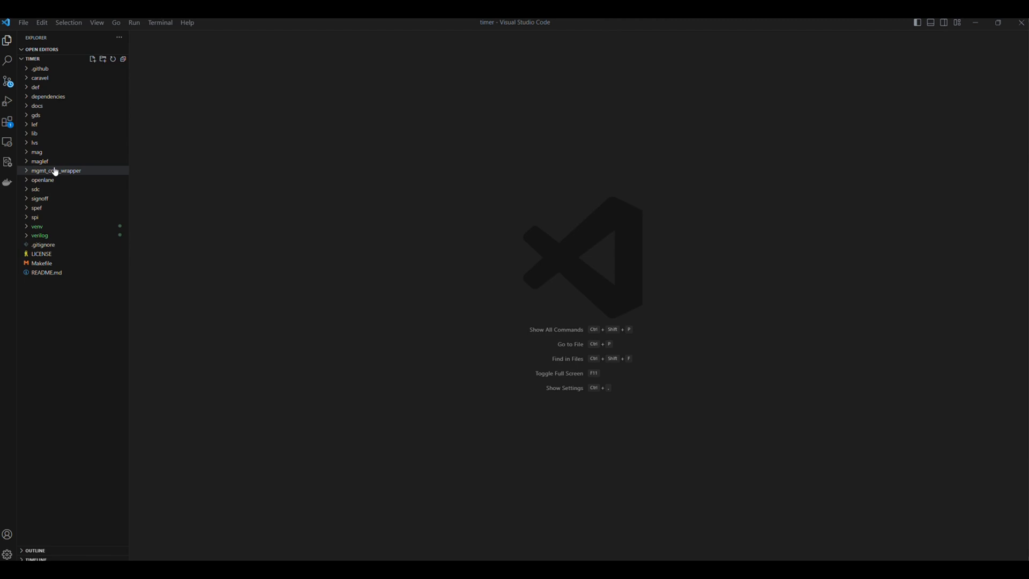
pyautogui.moveTo(42, 180)
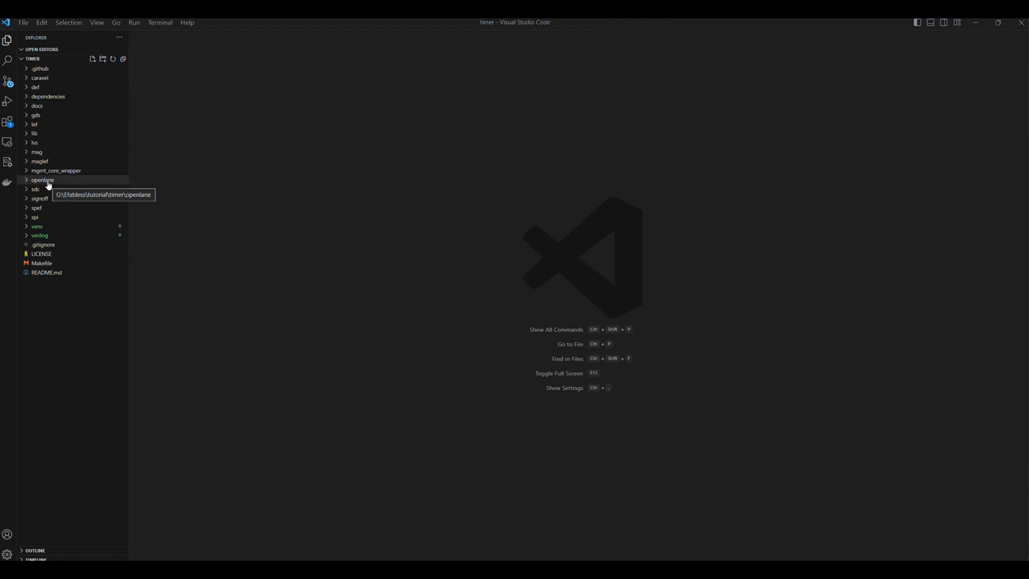
# Step: Under openlane, rename user_proj_example to user_proj_timer and rename base_user_proj_example.sdc
pyautogui.click(41, 180)
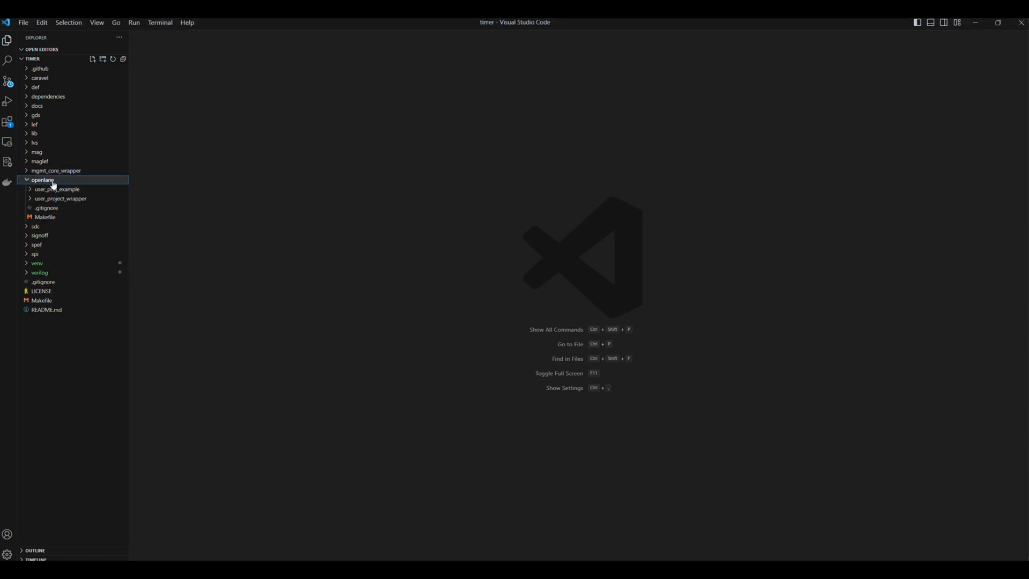
pyautogui.click(57, 189)
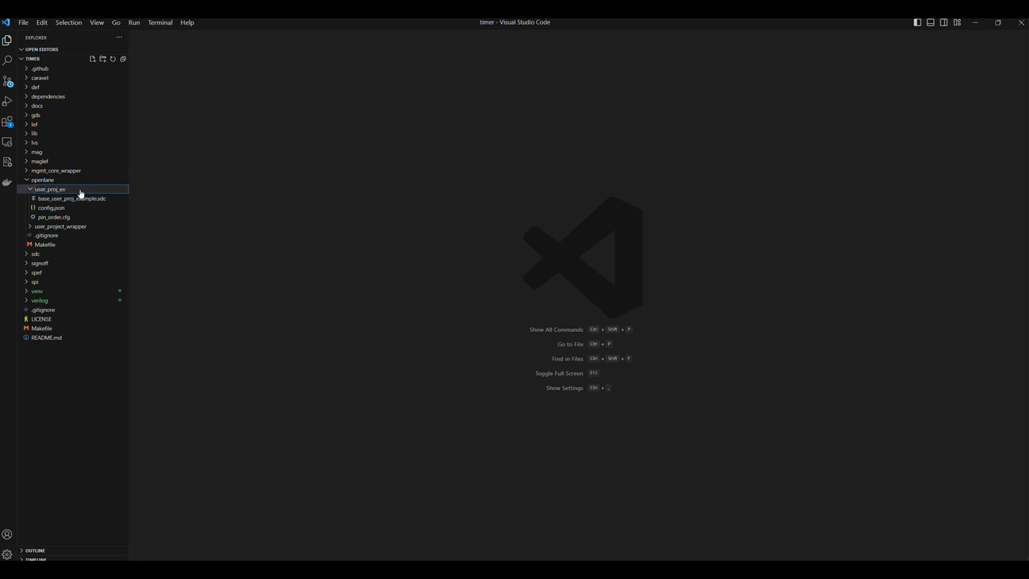
pyautogui.write('user_proj_timer')
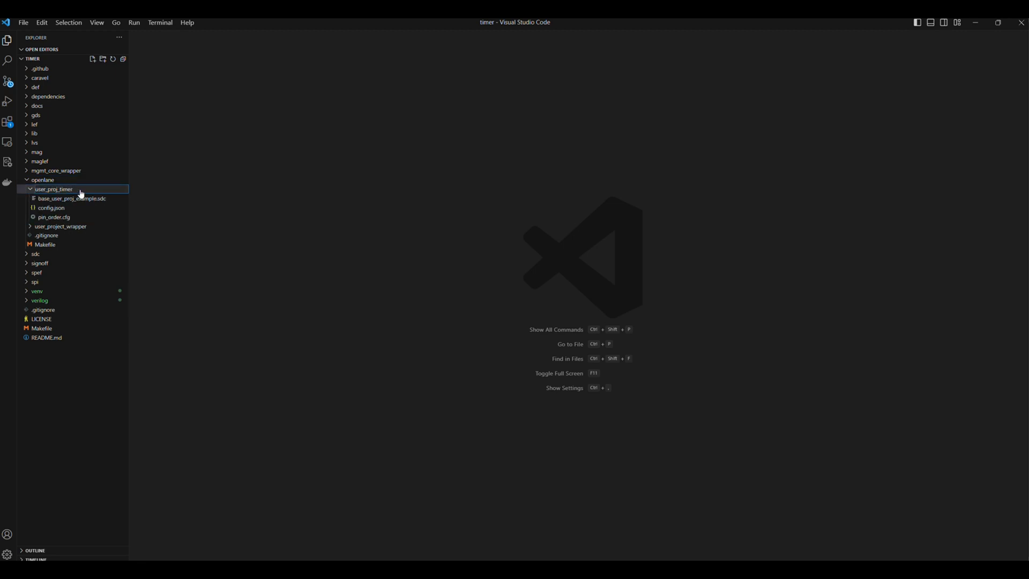
pyautogui.click(72, 198)
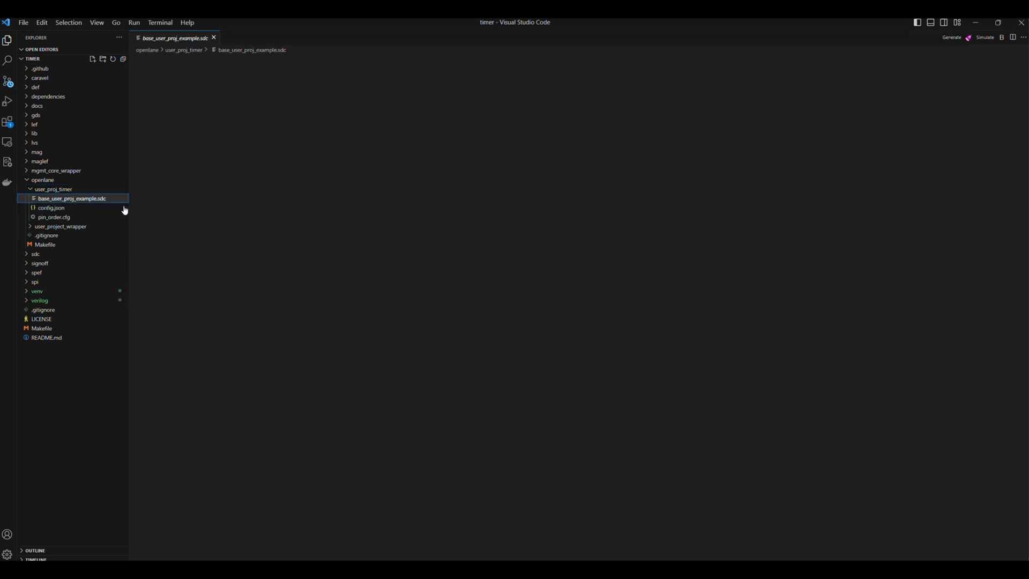
pyautogui.click(73, 198)
pyautogui.write('timer')
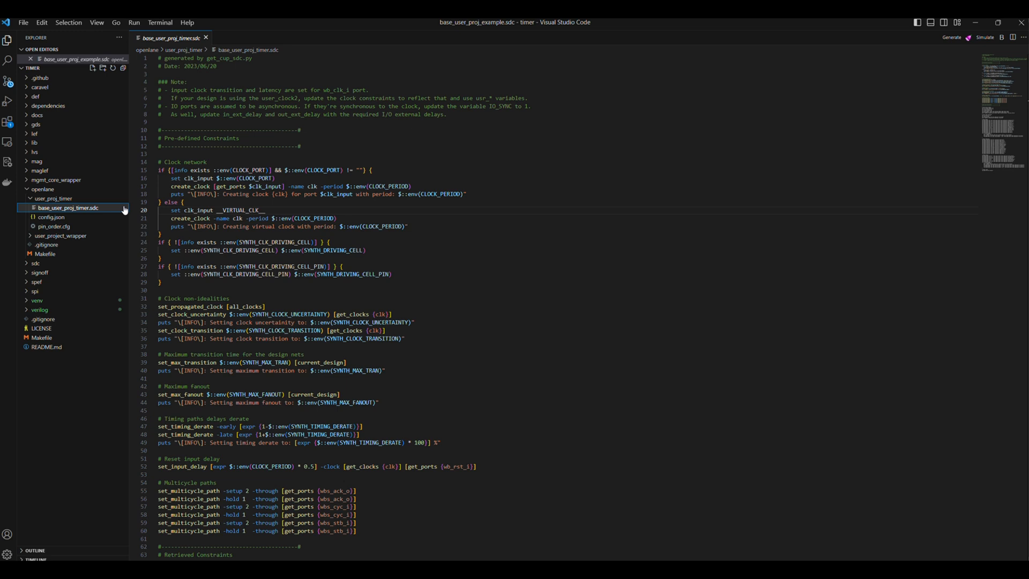
# Step: Change 'example' to 'timer' in DESIGN_NAME, BASE_SDC_FILE and VERILOG_FILES, add timer.v, and save
pyautogui.click(52, 217)
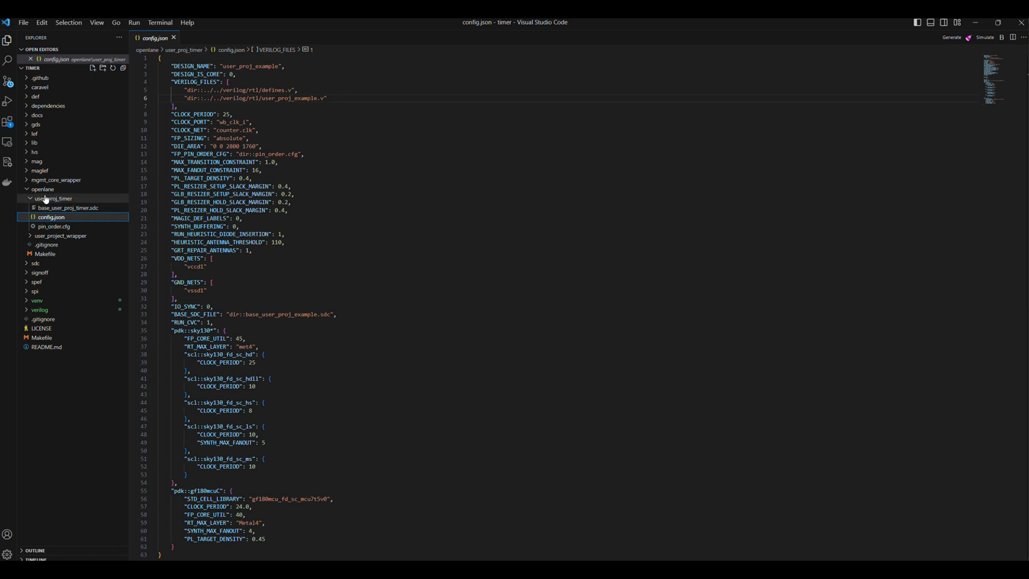
pyautogui.moveTo(131, 174)
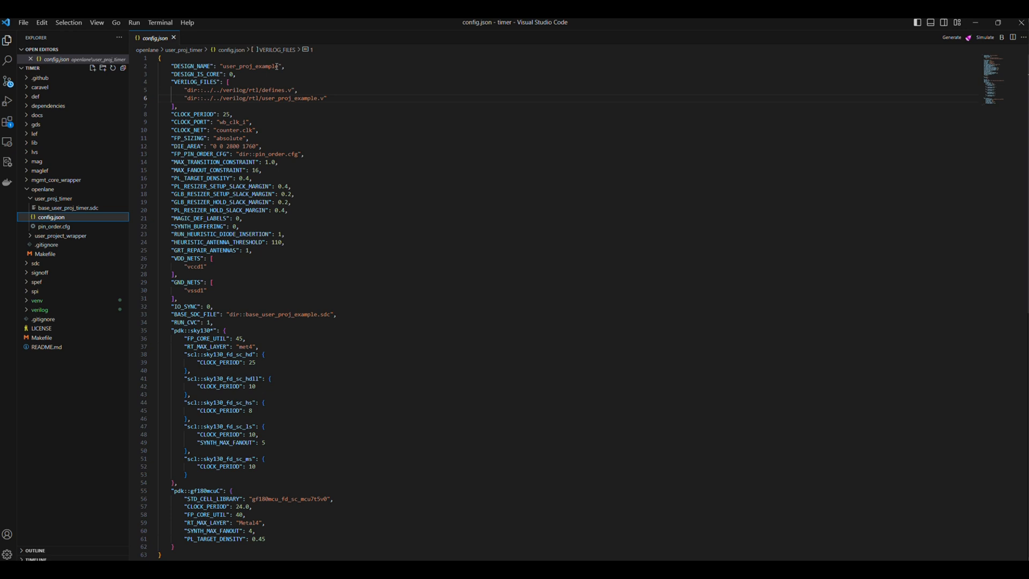
pyautogui.doubleClick(264, 66)
pyautogui.write('timer')
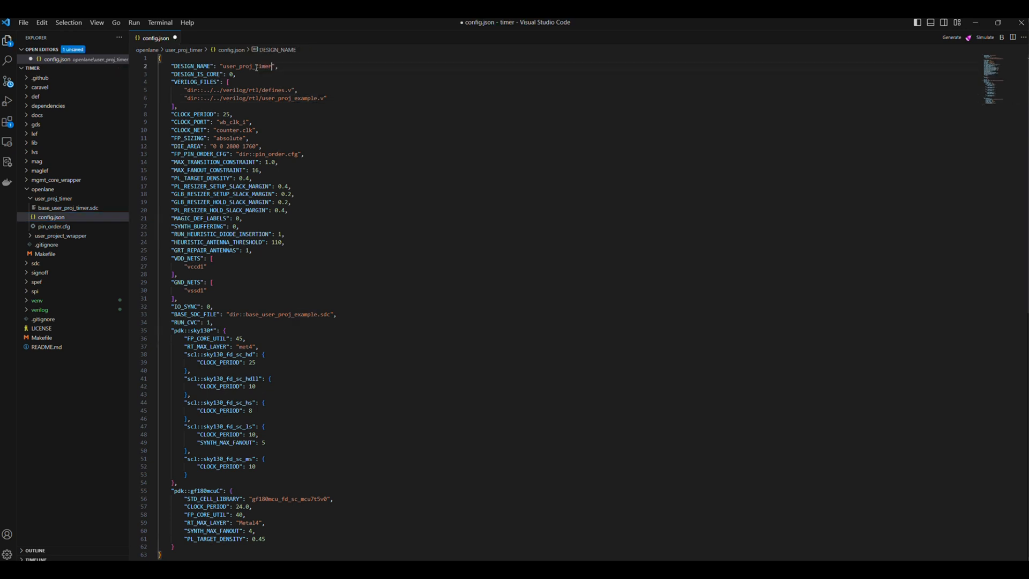
pyautogui.doubleClick(280, 313)
pyautogui.write('t')
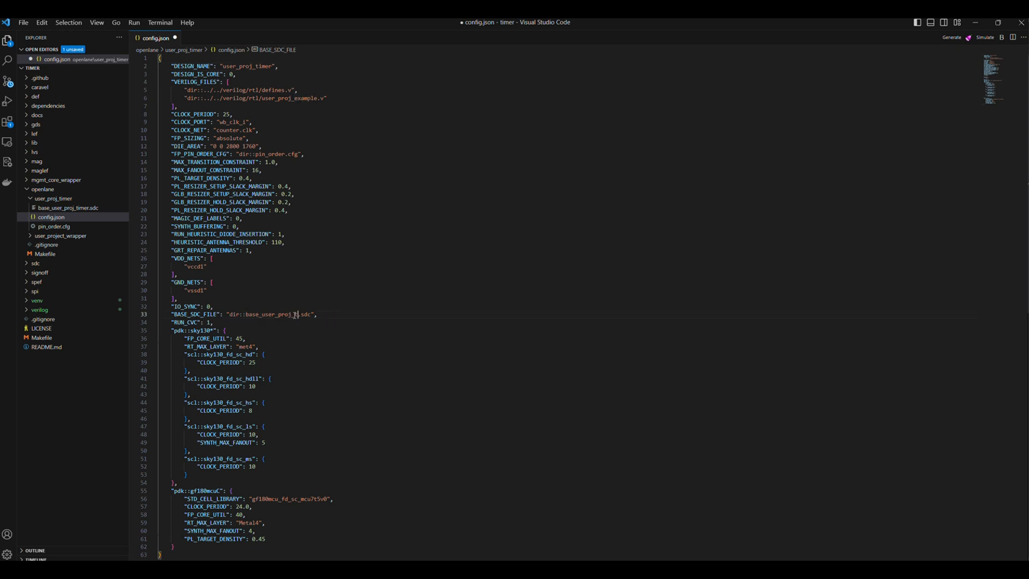
pyautogui.click(300, 99)
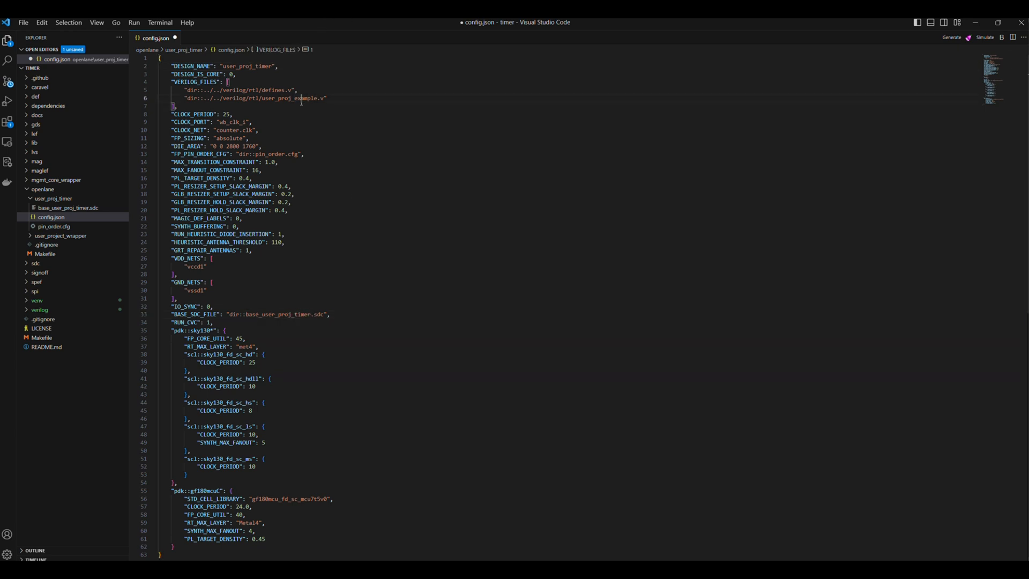
pyautogui.doubleClick(302, 97)
pyautogui.write('timer')
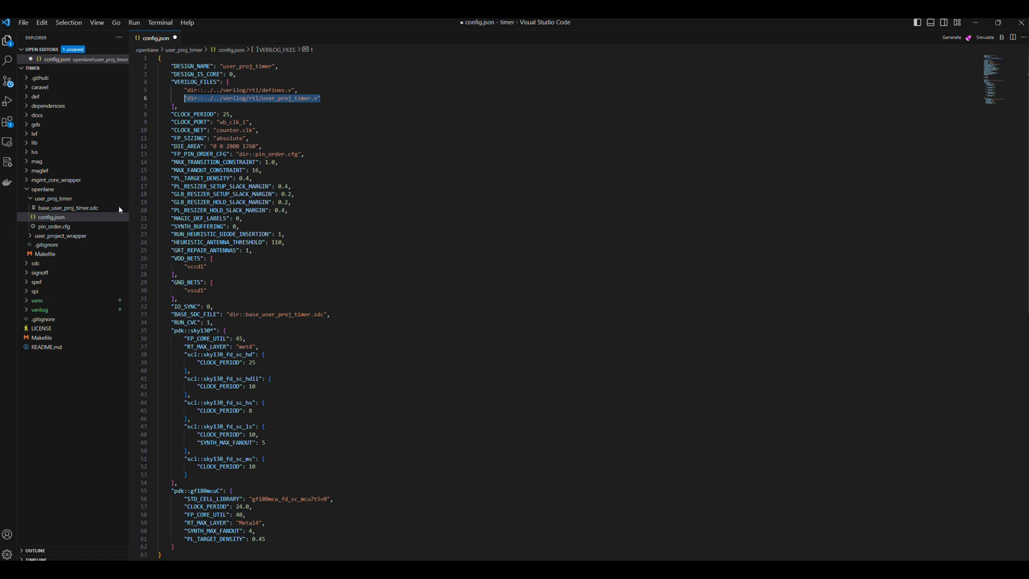
pyautogui.moveTo(369, 220)
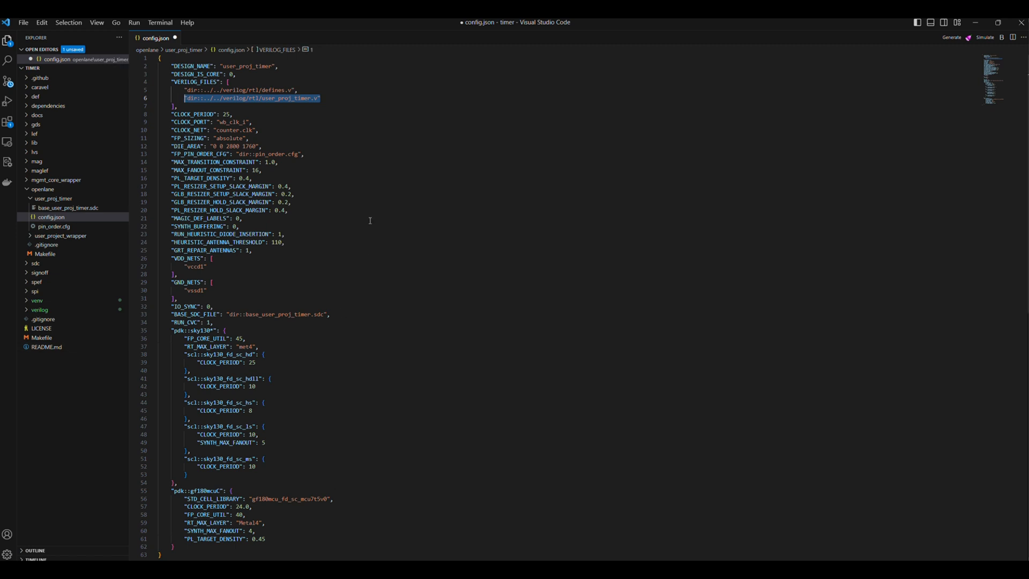
pyautogui.press('Enter')
pyautogui.write('"dir::../../verilog/rtl/t.v"')
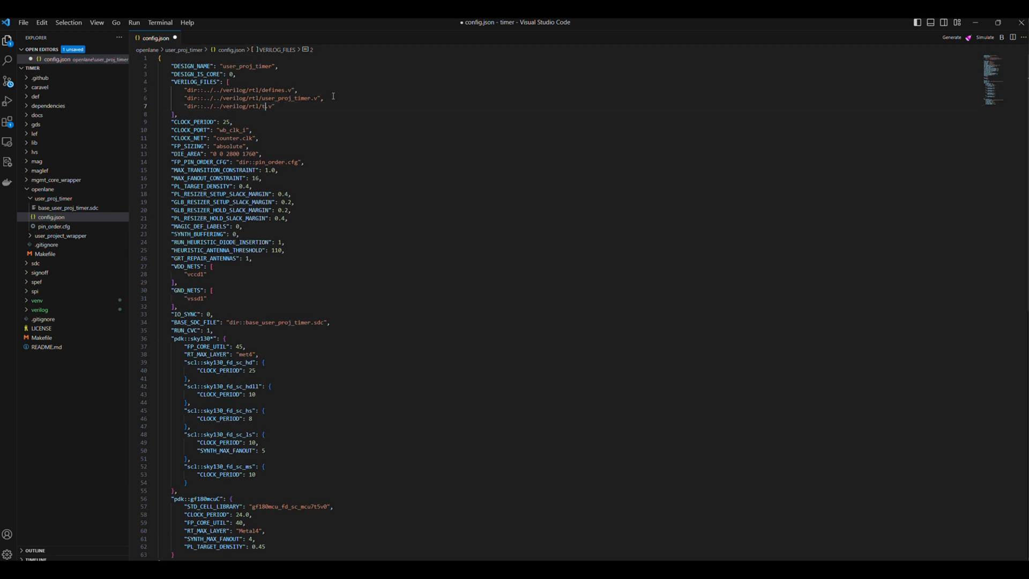
pyautogui.press('ctrl+s')
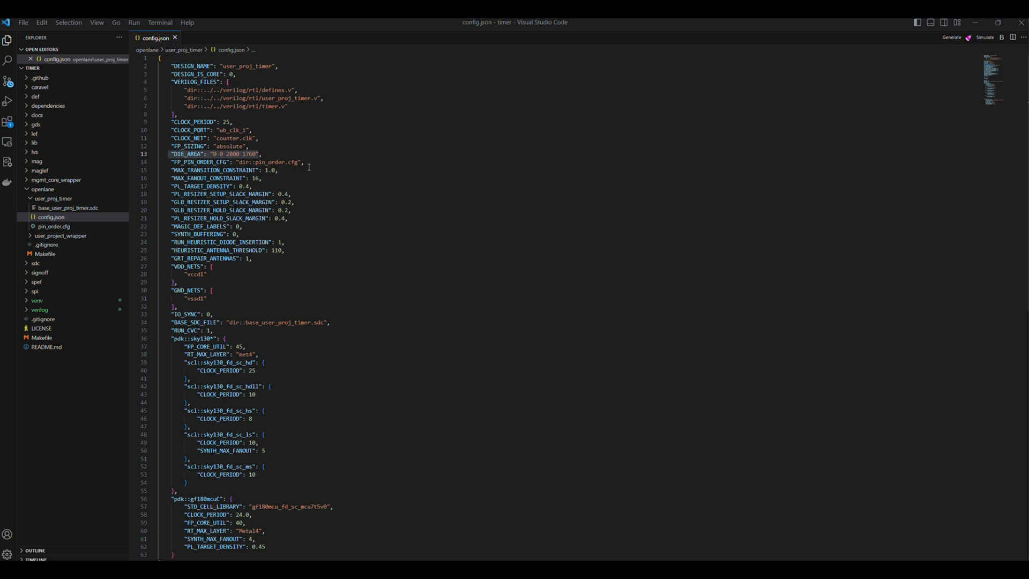
# Step: Replace the DIE_AREA values 2800 and 1760 with 200 and 3000, then save
pyautogui.click(266, 154)
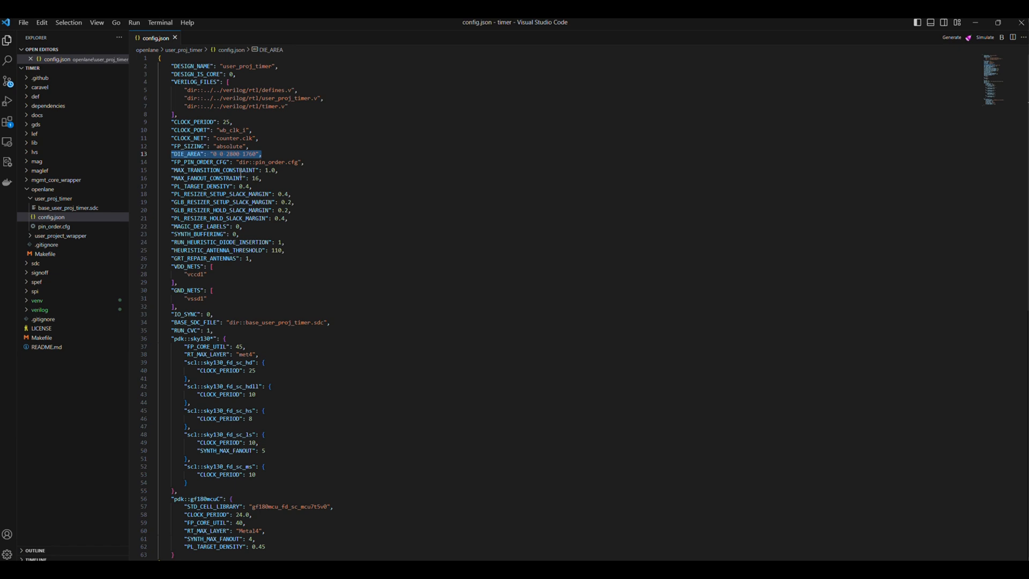
pyautogui.click(243, 178)
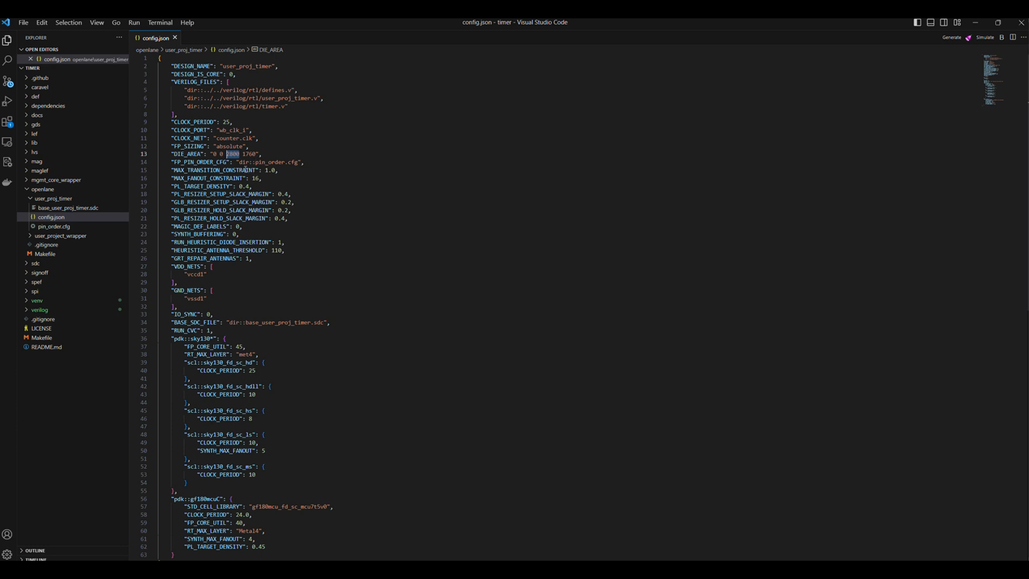
pyautogui.write('200')
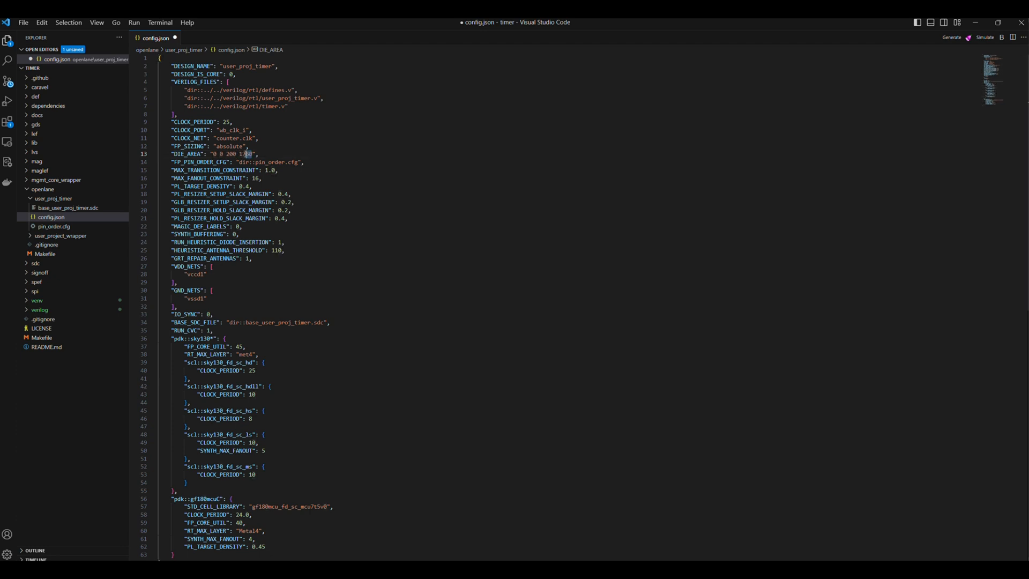
pyautogui.write('3000')
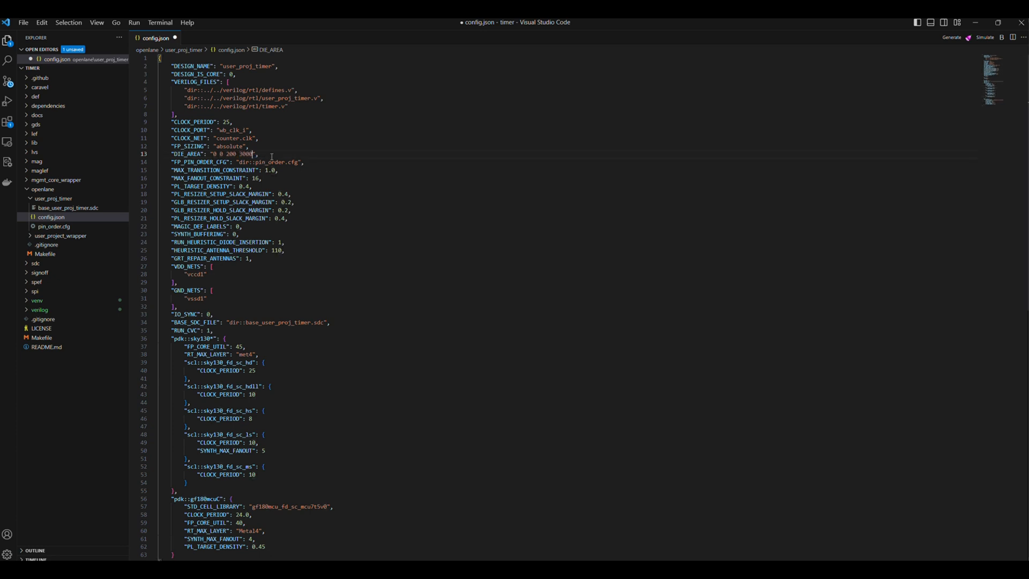
pyautogui.press('ctrl+s')
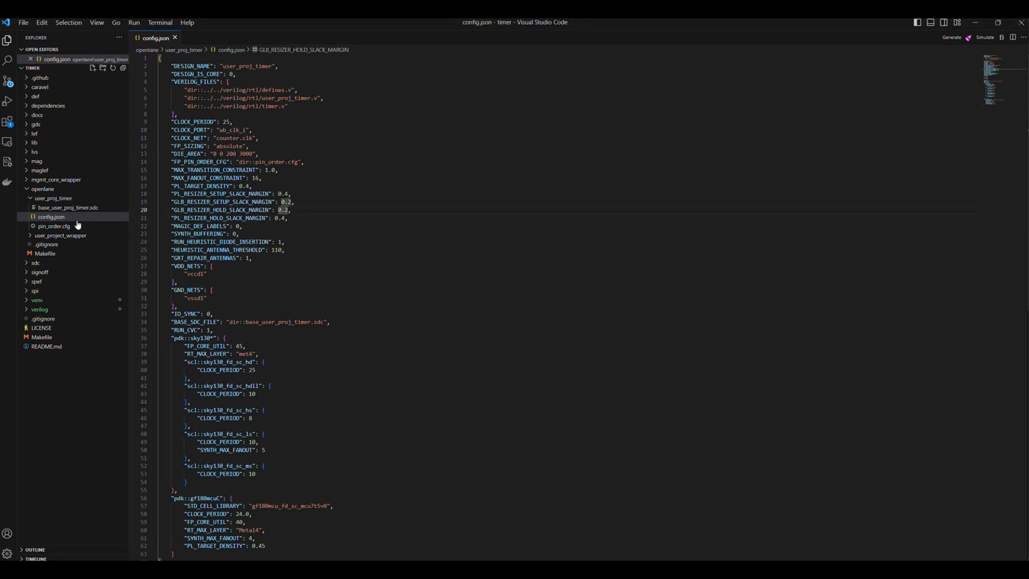
pyautogui.moveTo(55, 225)
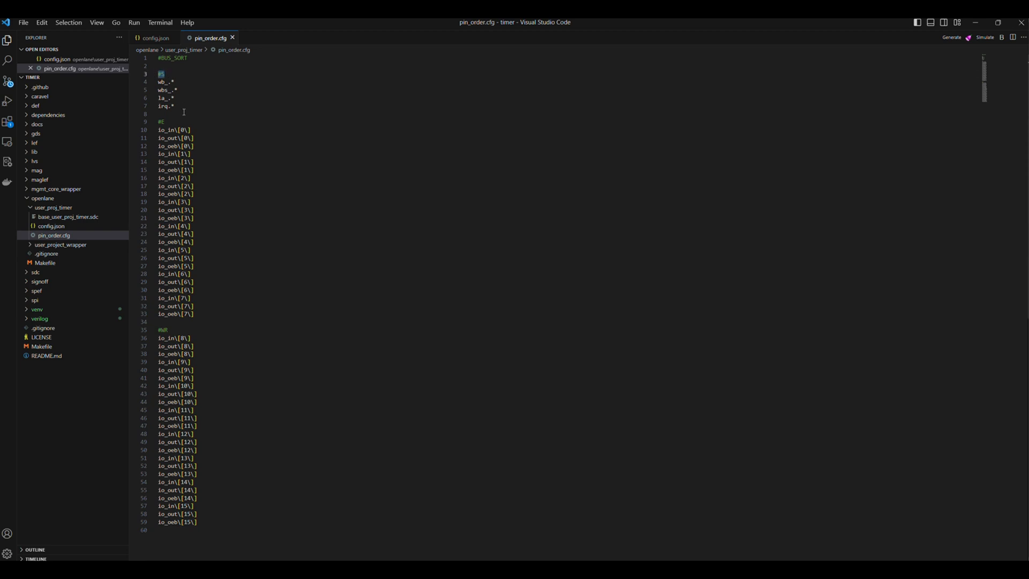
# Step: Select the south pin pattern lines in pin_order.cfg and expand the verilog sources folder
pyautogui.moveTo(159, 82); pyautogui.dragTo(173, 106)
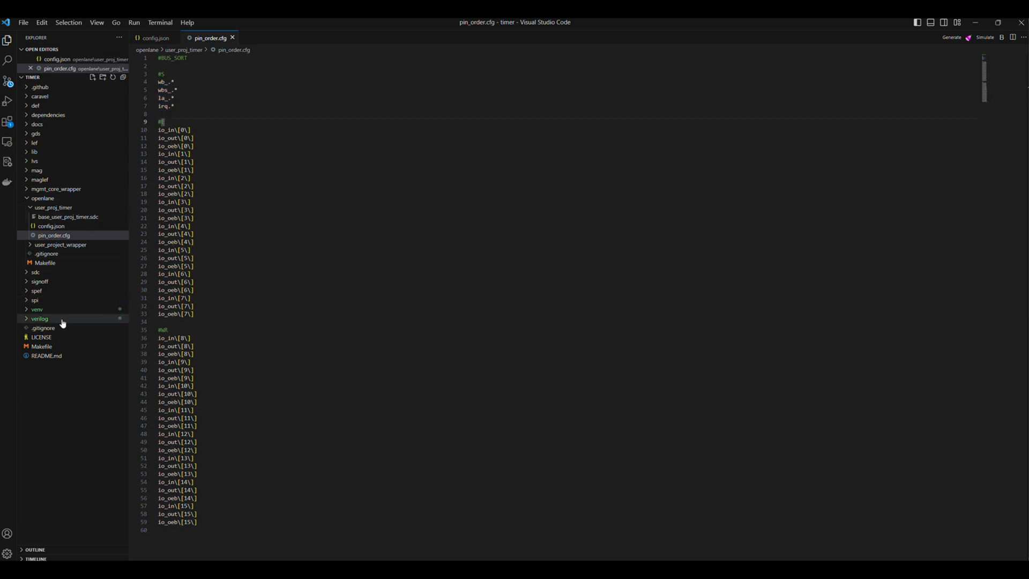
pyautogui.click(39, 319)
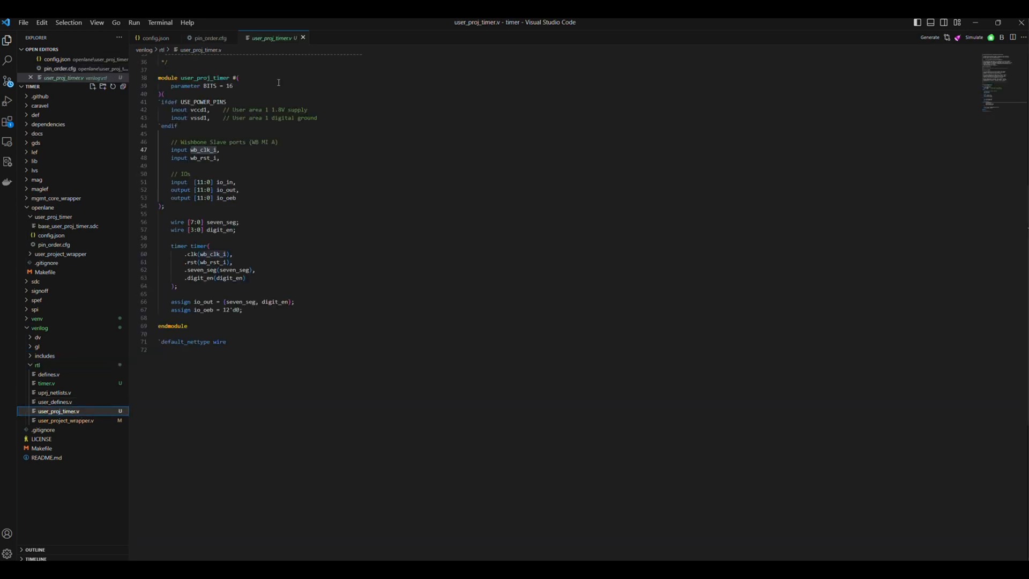
# Step: Copy wb_clk_i from user_proj_timer.v to paste over the #S patterns in pin_order.cfg
pyautogui.doubleClick(202, 157)
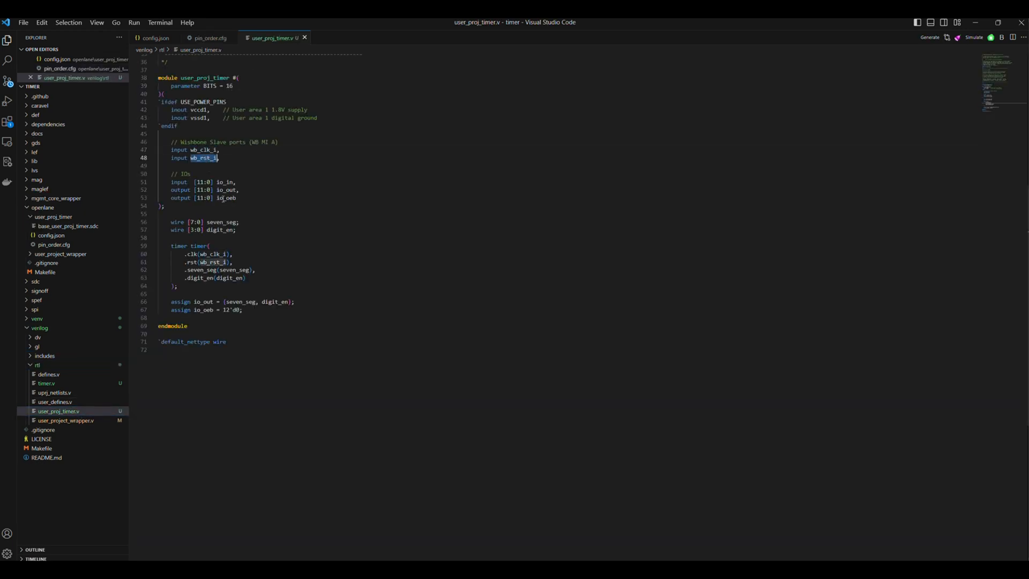
pyautogui.click(240, 190)
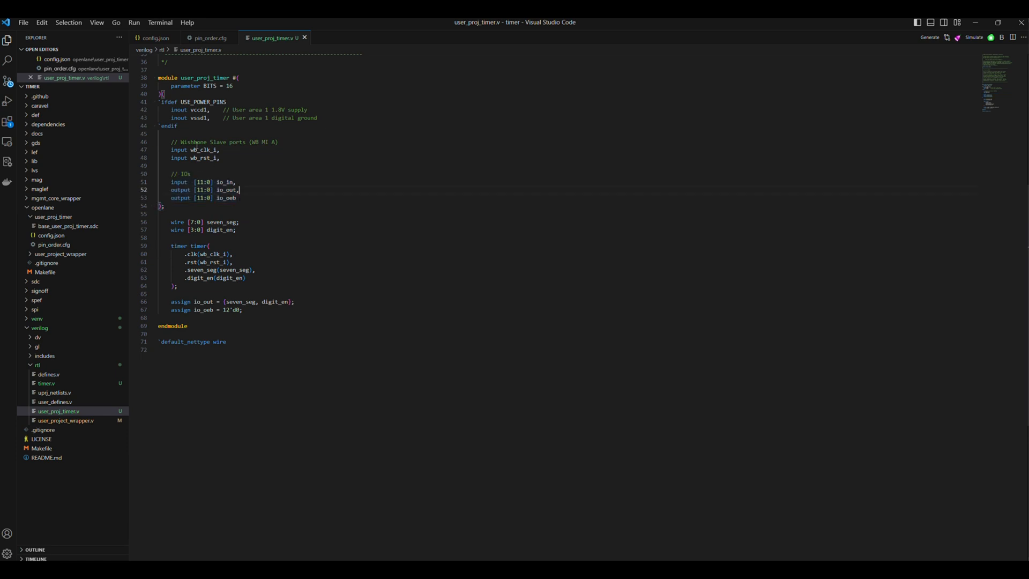
pyautogui.doubleClick(203, 149)
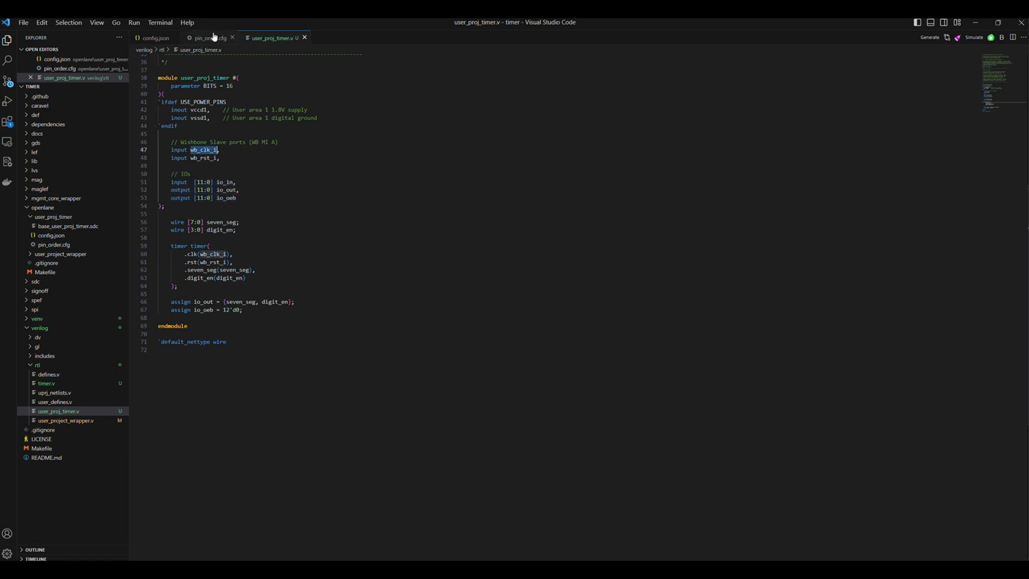
pyautogui.click(210, 37)
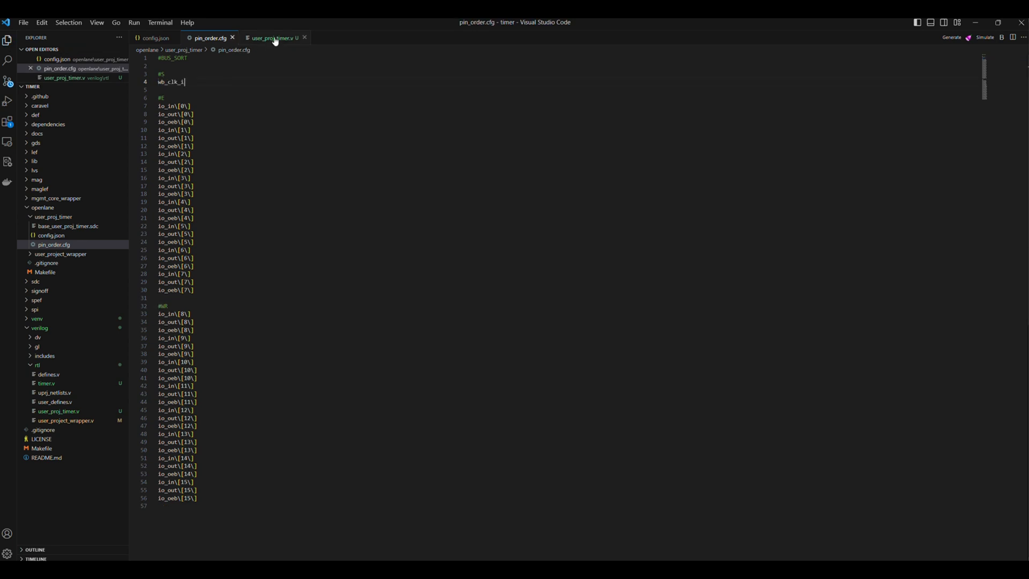
# Step: Add wb_rst_i to the #S pins, save, and remove the #E entries leaving io 0–11 west
pyautogui.click(268, 38)
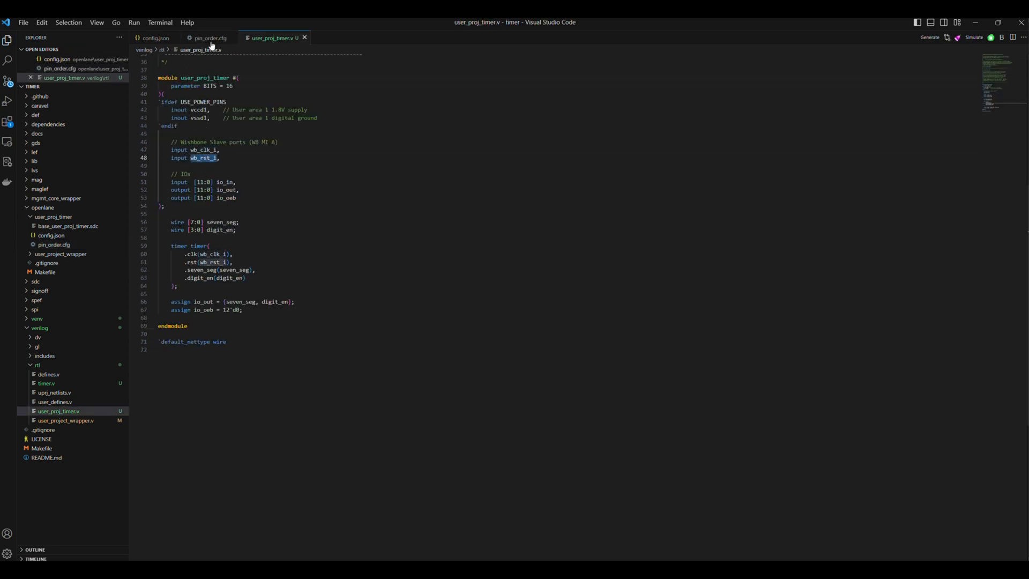
pyautogui.click(210, 38)
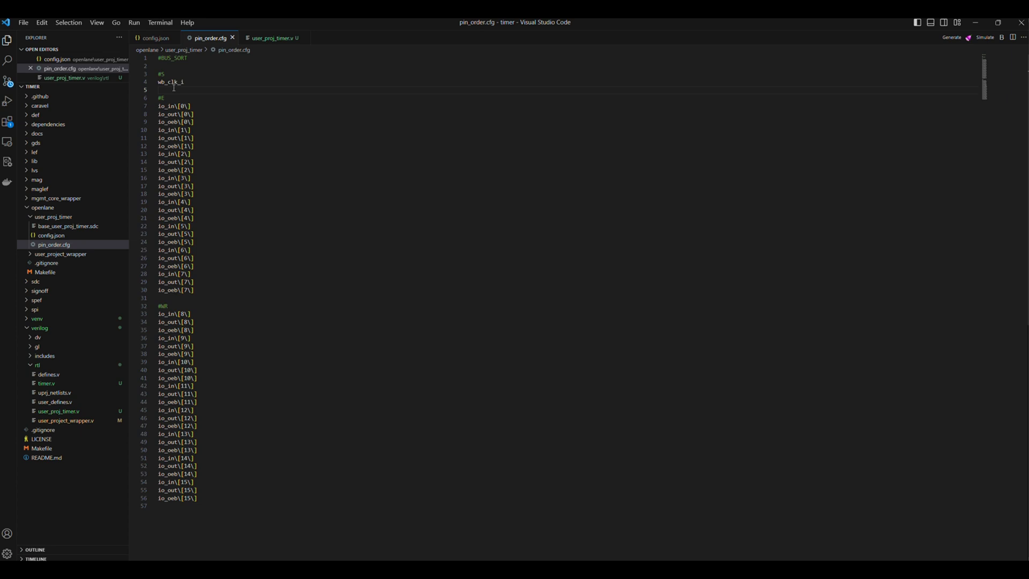
pyautogui.write('wb_rst_i')
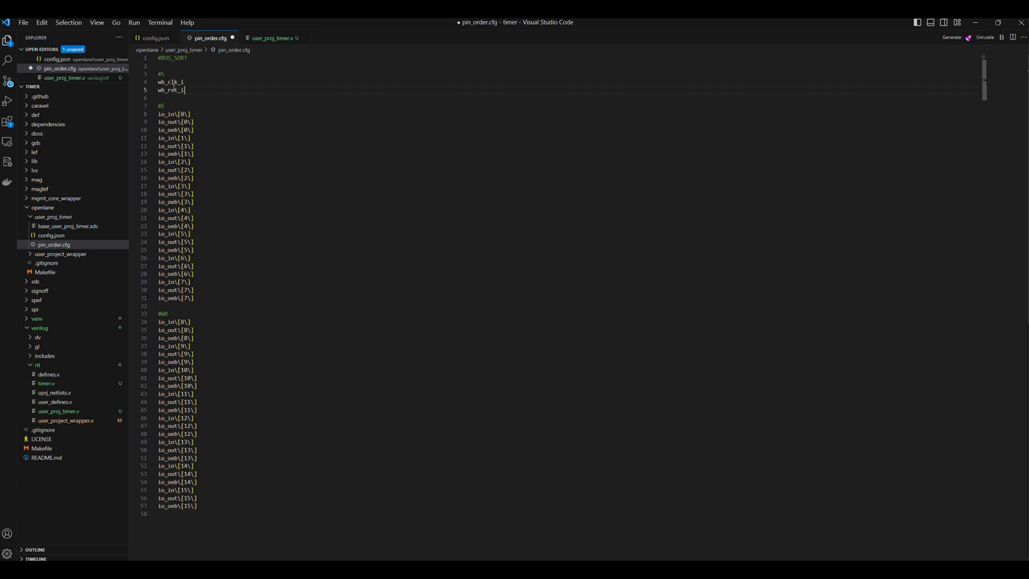
pyautogui.press('ctrl+s')
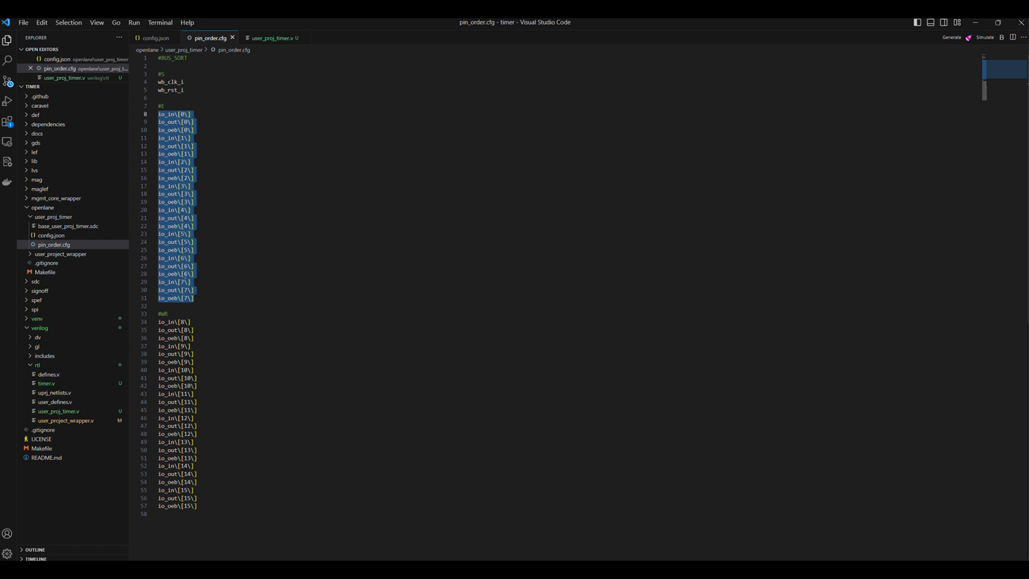
pyautogui.press('Delete')
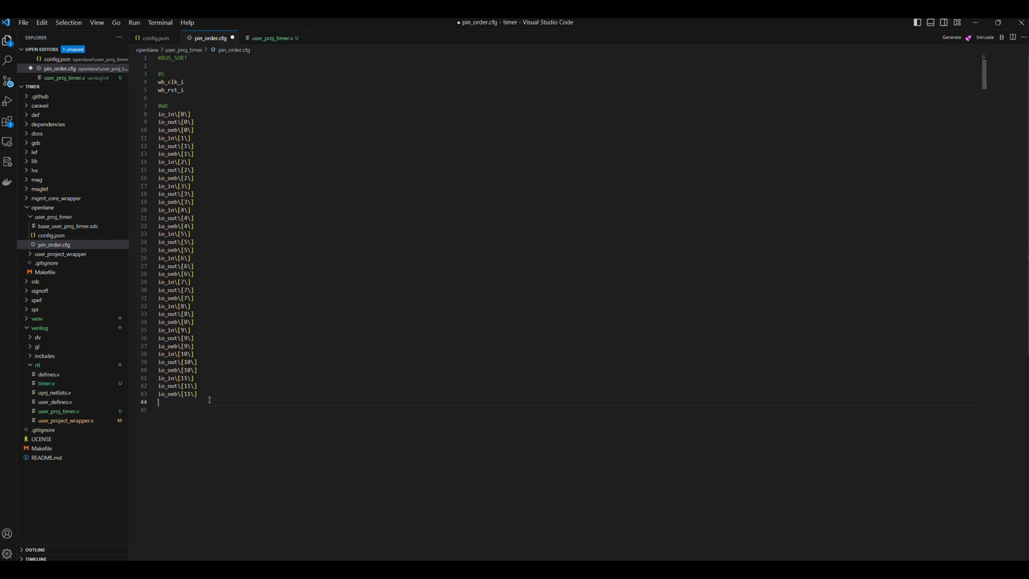
pyautogui.click(155, 37)
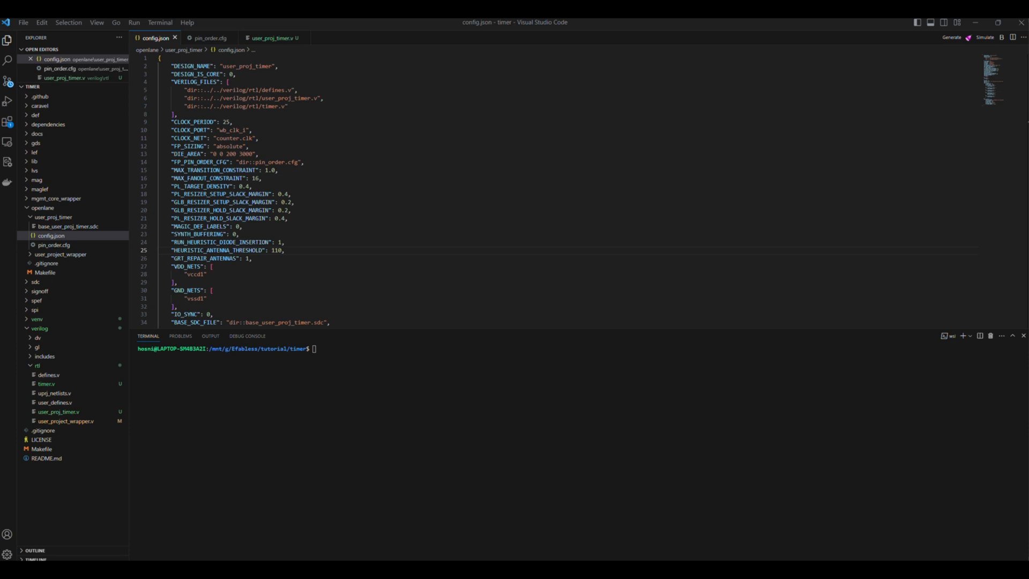
pyautogui.moveTo(376, 354)
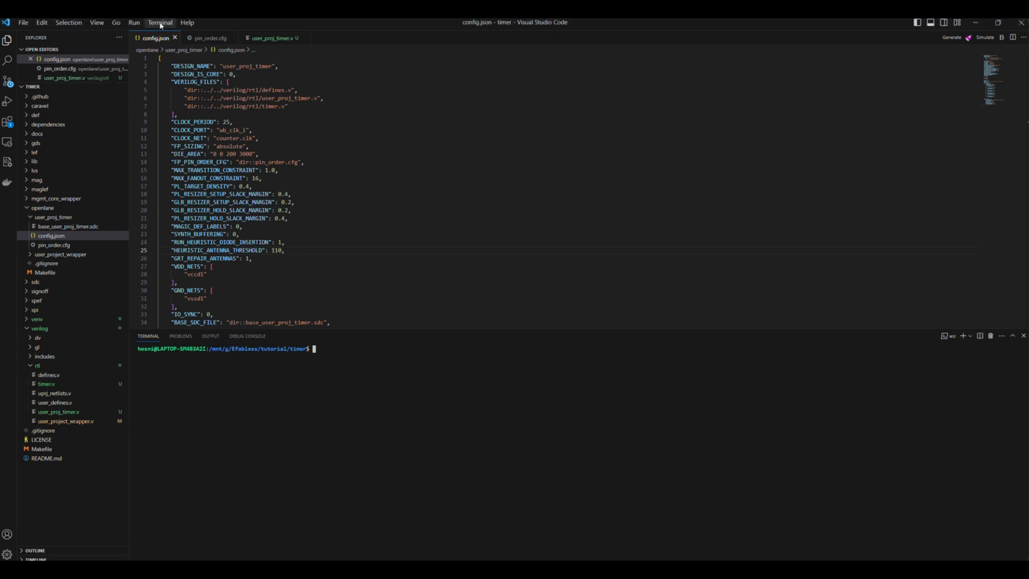
# Step: Open the Terminal menu to run make user_proj_timer
pyautogui.click(160, 22)
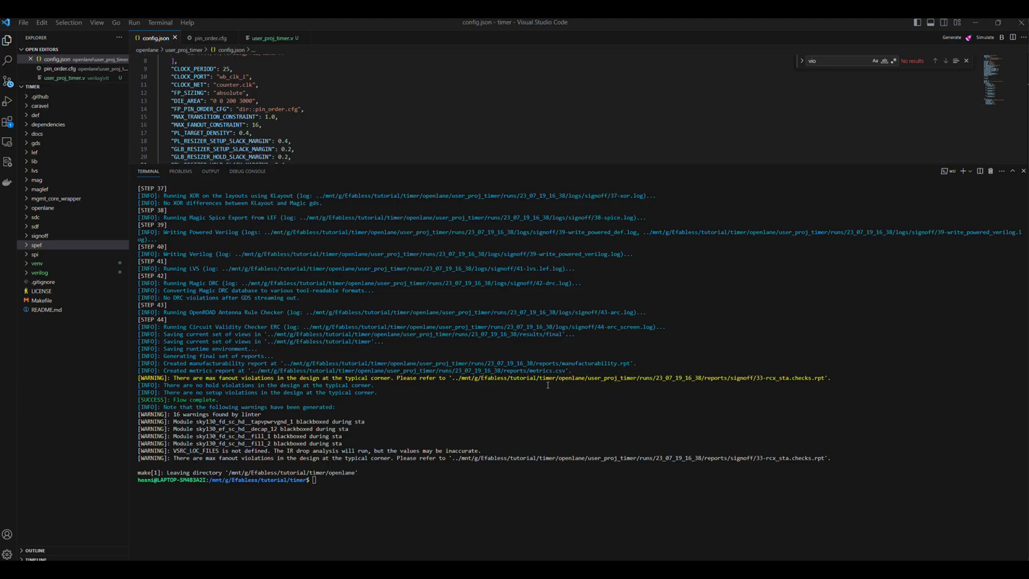
# Step: Scroll through the terminal output to review the OpenLane warnings and 'Flow complete' message
pyautogui.scroll(3)
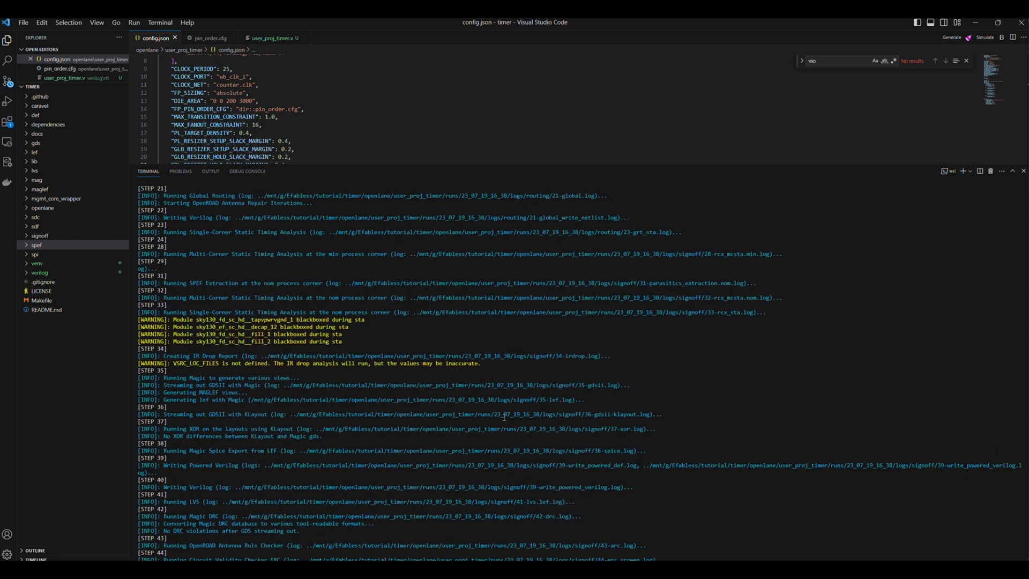
pyautogui.scroll(3)
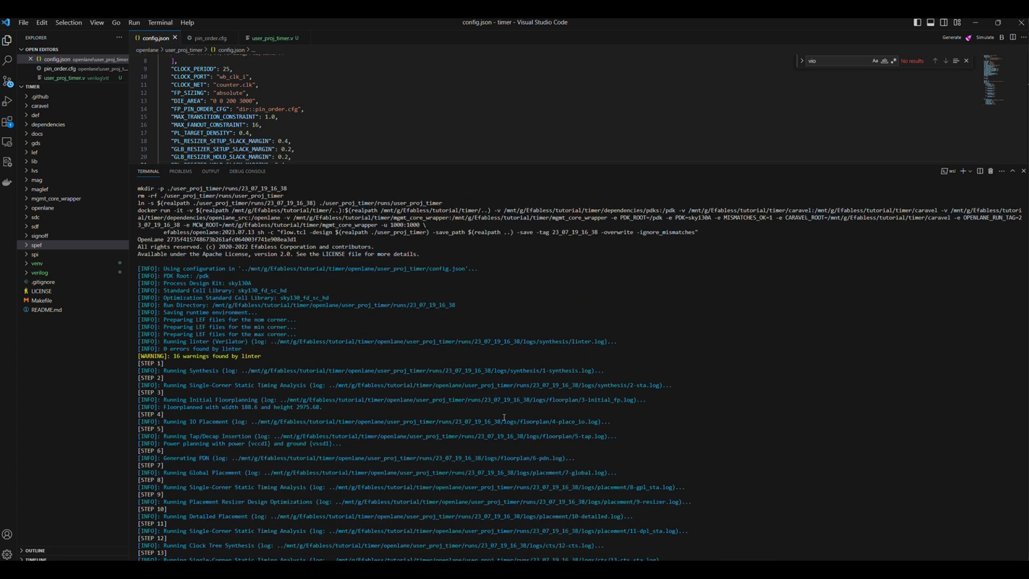
pyautogui.scroll(-3)
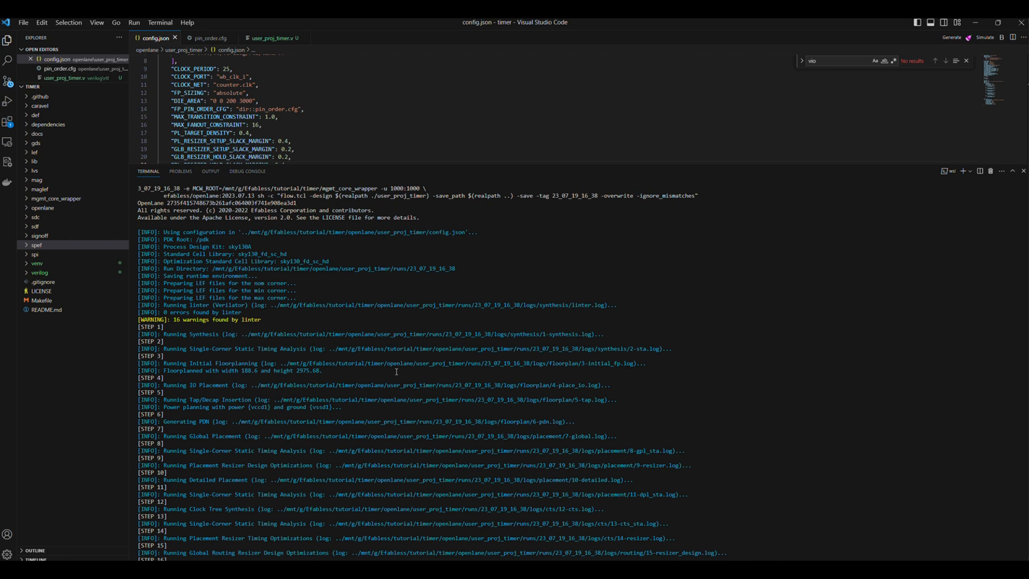
pyautogui.scroll(3)
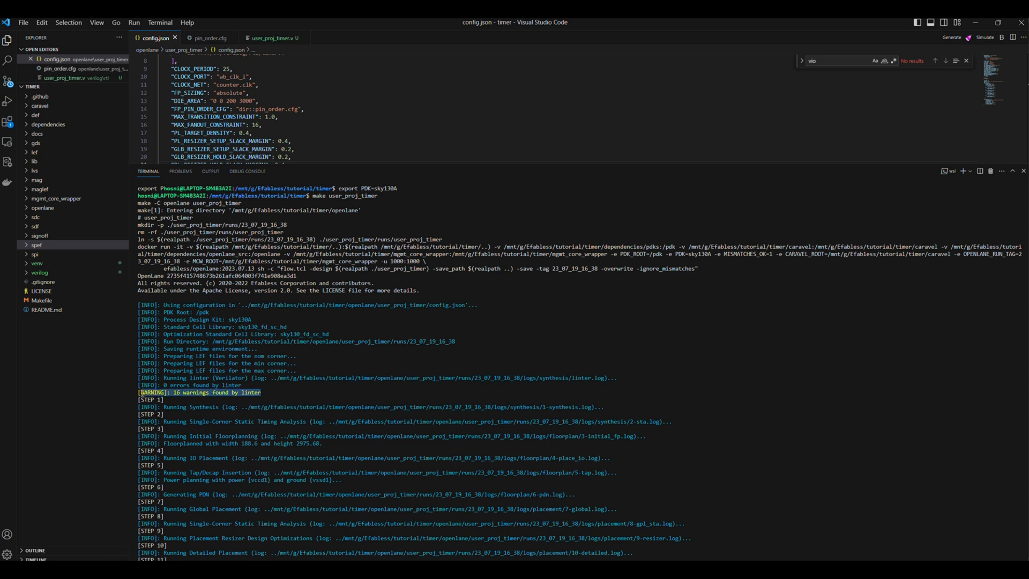
pyautogui.scroll(-3)
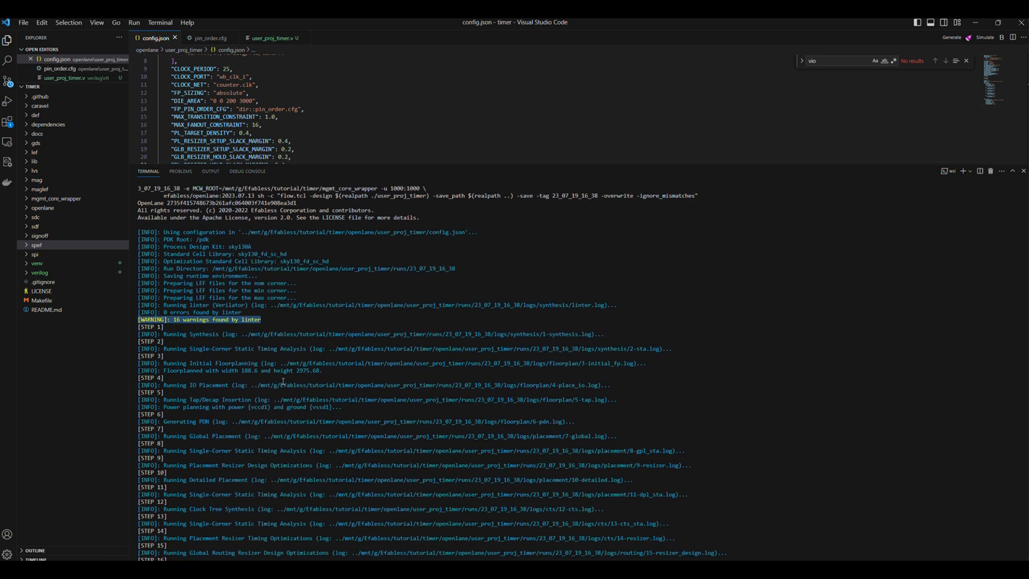
pyautogui.scroll(-3)
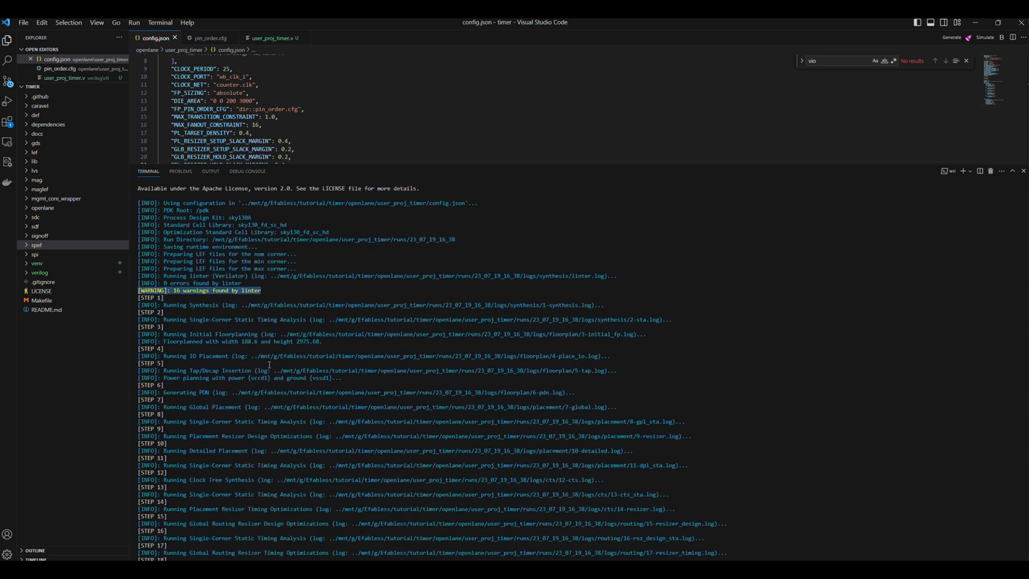
pyautogui.scroll(-3)
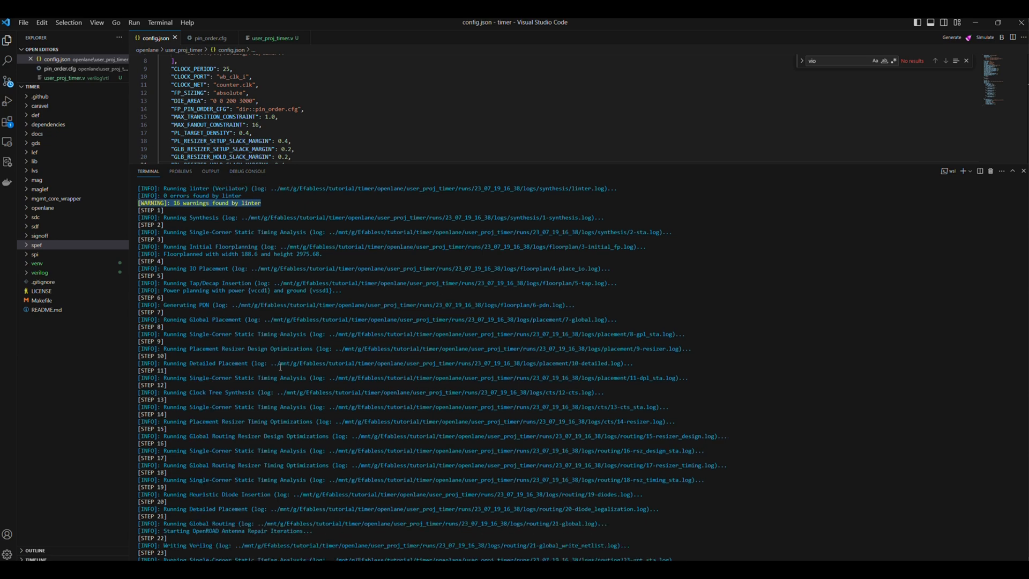
pyautogui.scroll(-3)
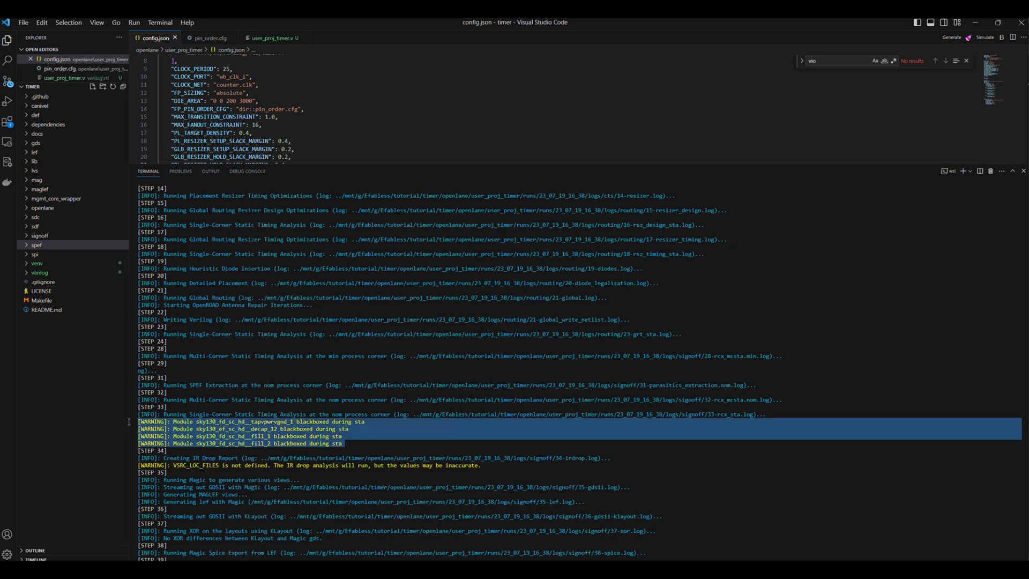
pyautogui.scroll(-3)
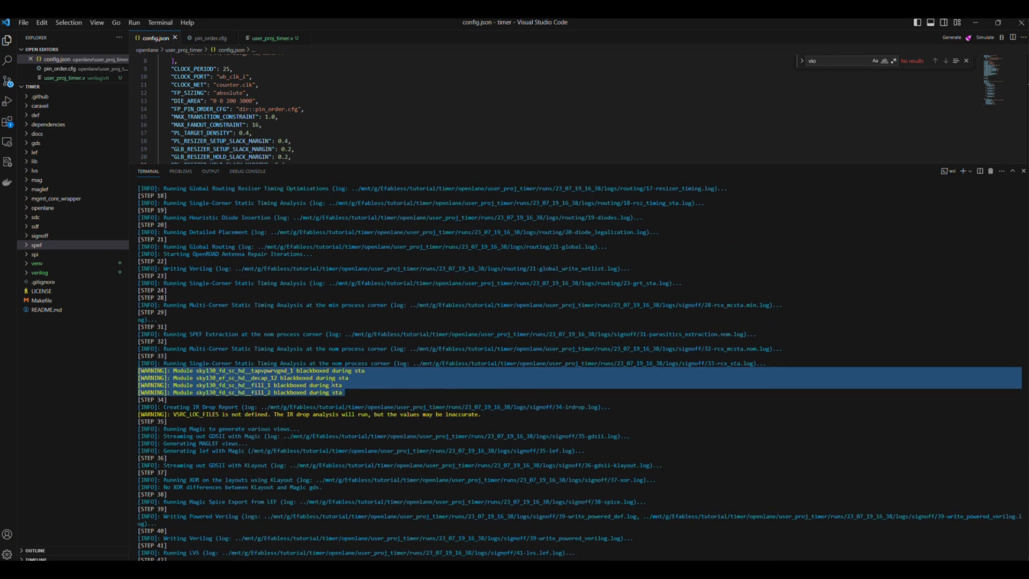
pyautogui.scroll(-3)
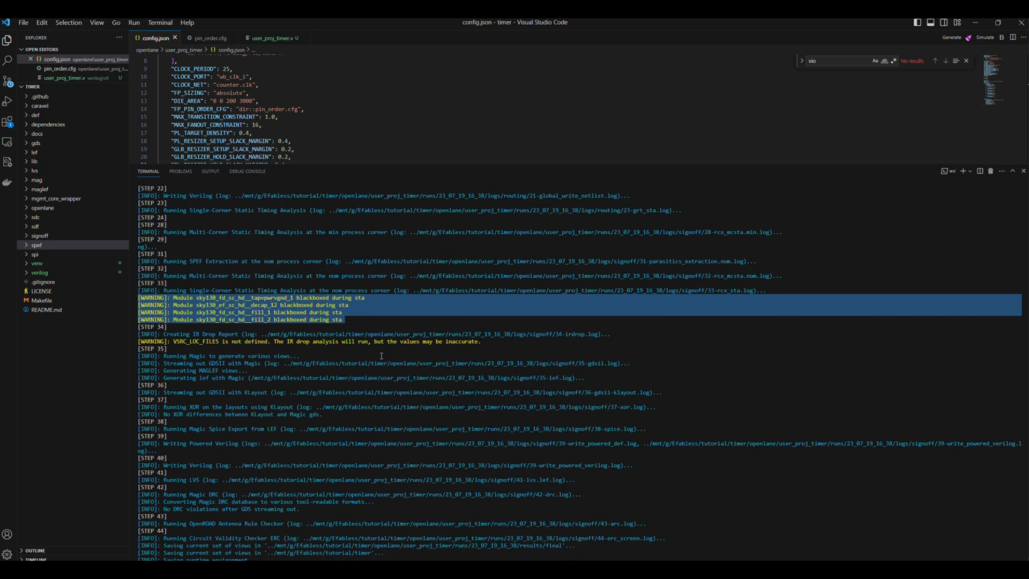
pyautogui.moveTo(487, 341)
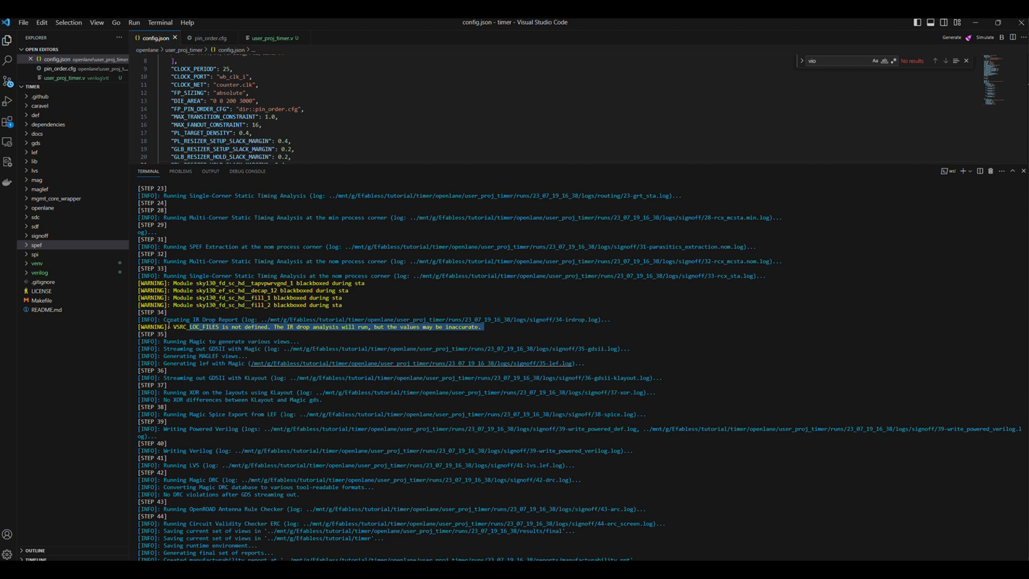
pyautogui.moveTo(303, 335)
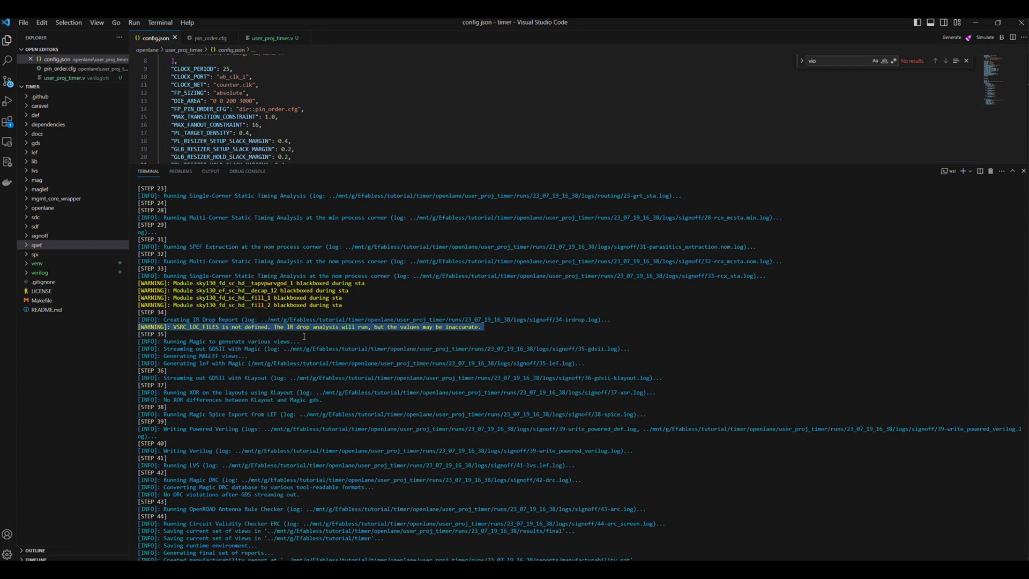
pyautogui.scroll(-3)
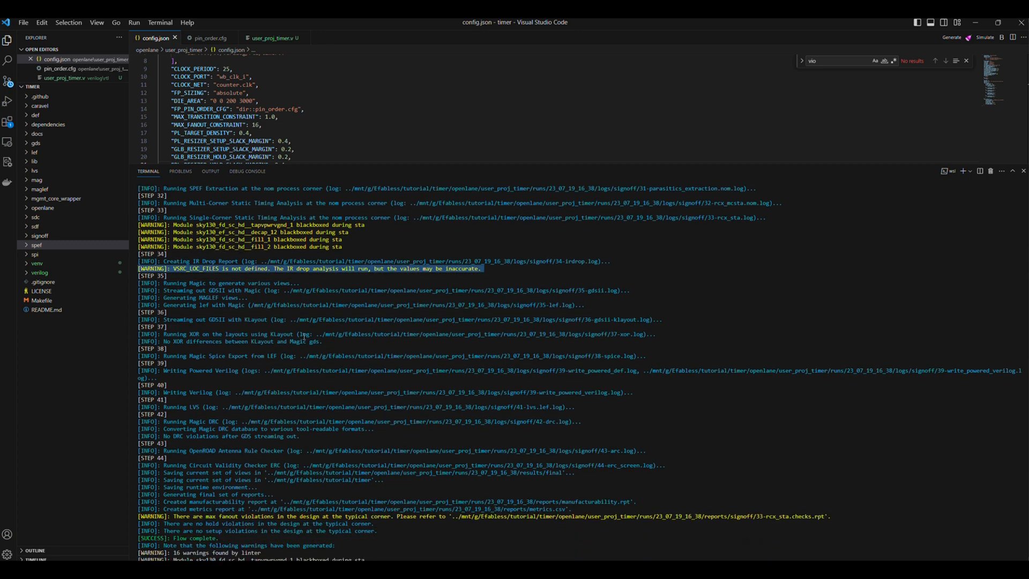
pyautogui.scroll(-3)
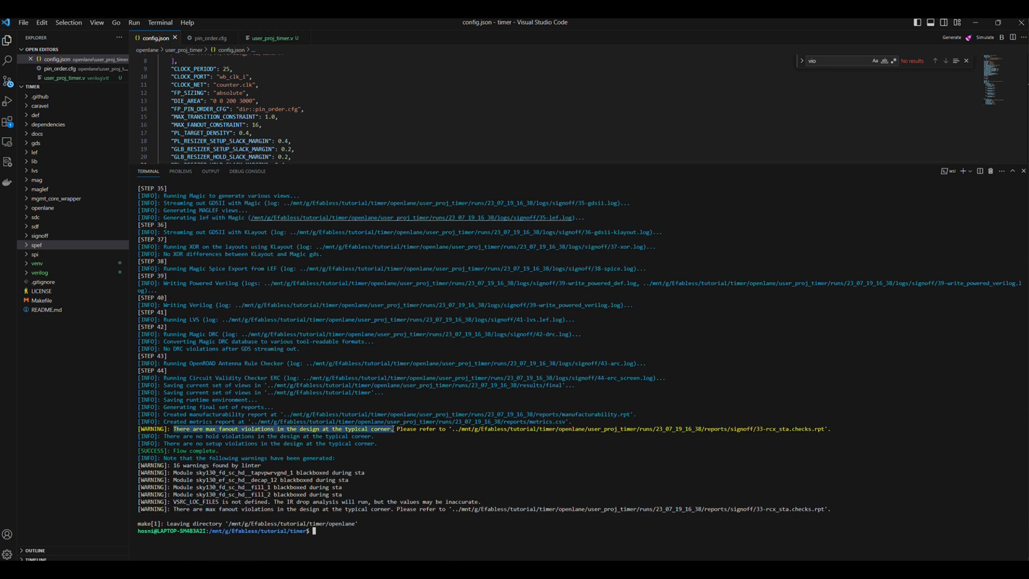
pyautogui.scroll(-3)
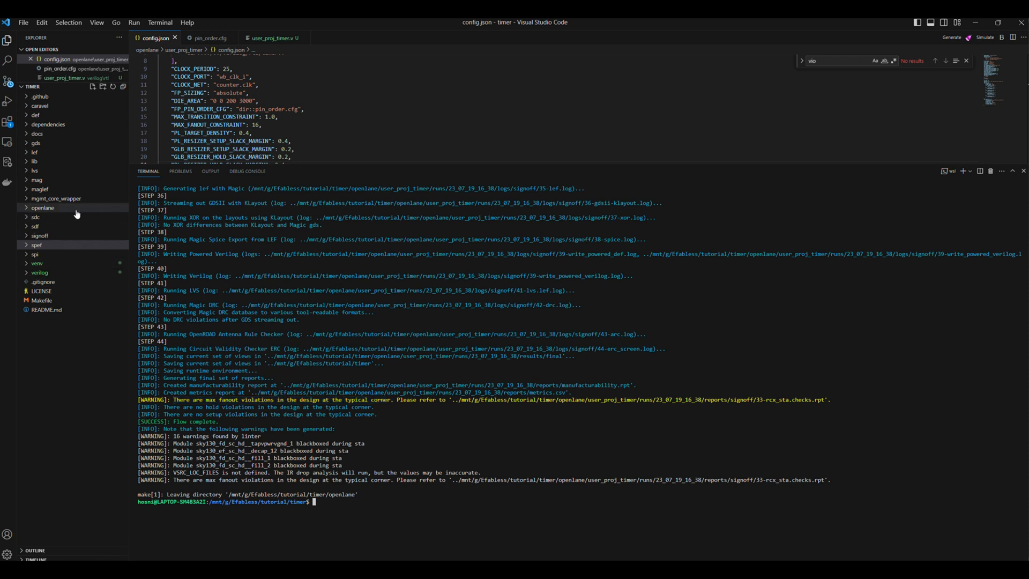
# Step: Expand openlane > user_proj_timer > runs > reports > signoff, then open the wrapper's config.json
pyautogui.click(42, 207)
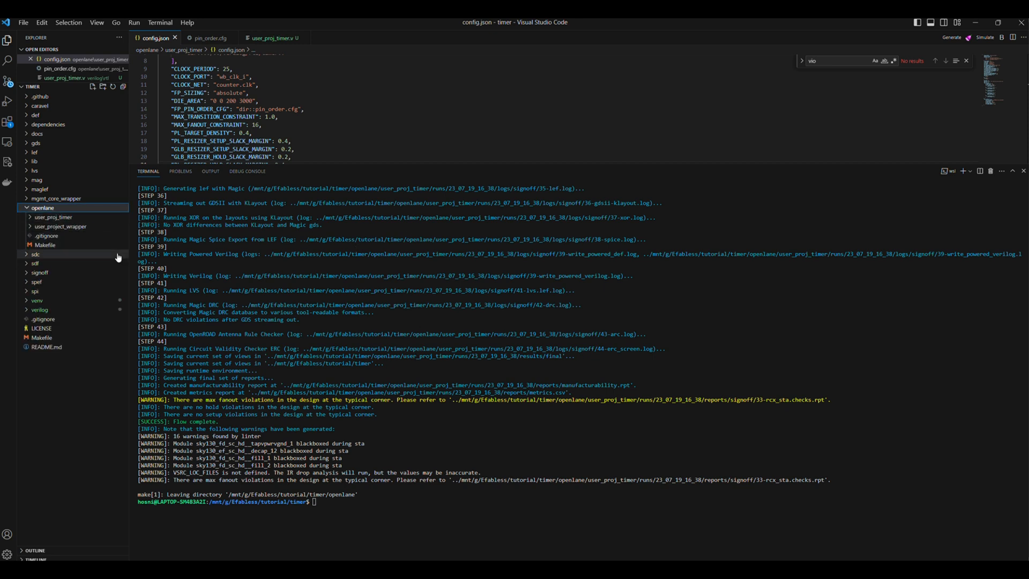
pyautogui.click(54, 216)
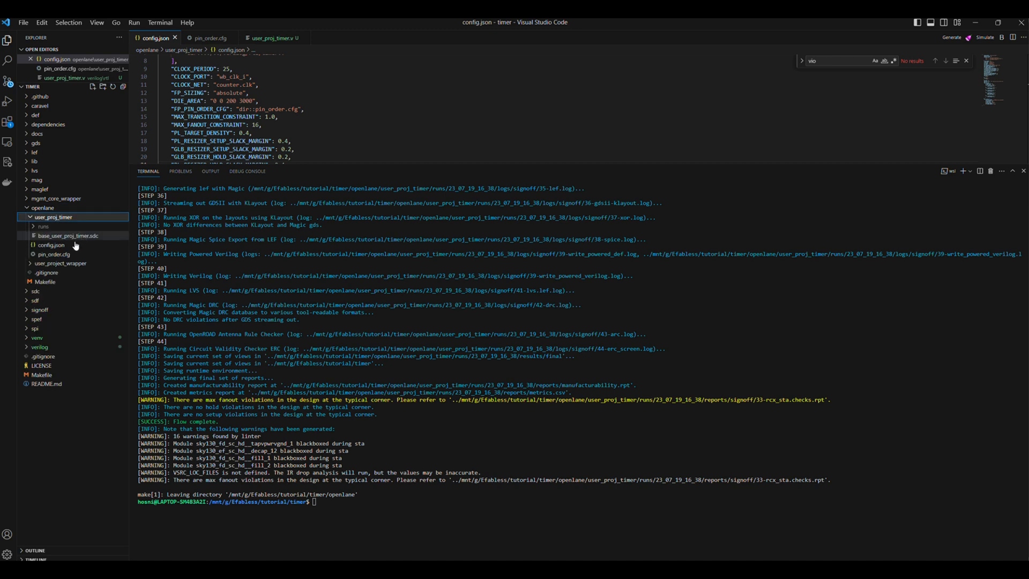
pyautogui.click(44, 226)
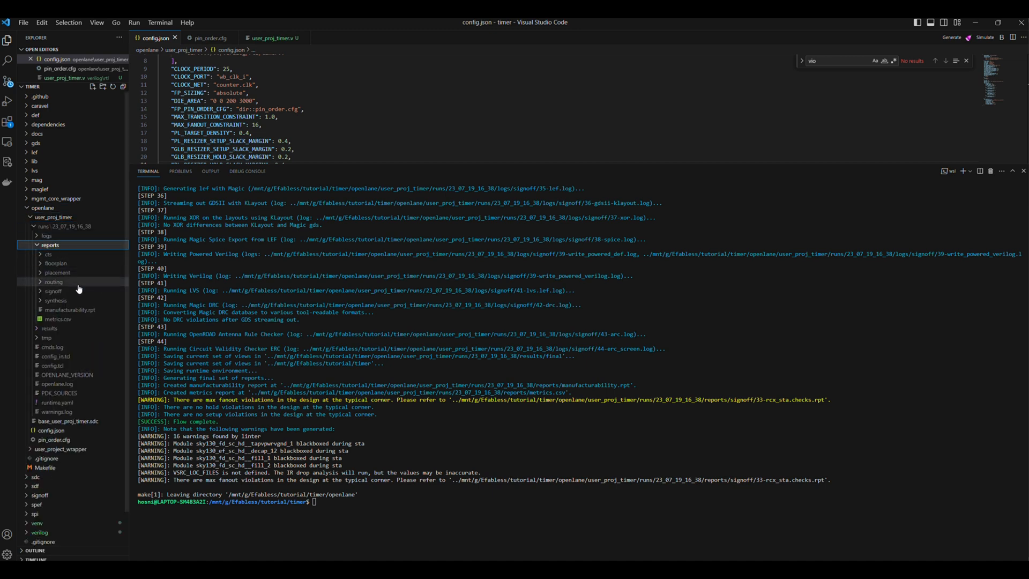
pyautogui.click(53, 291)
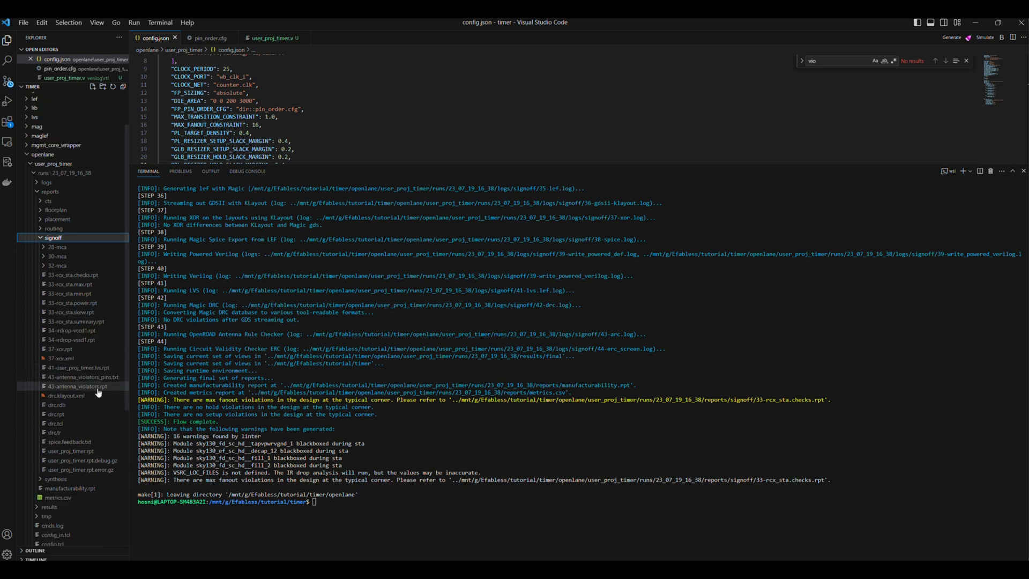
pyautogui.click(78, 386)
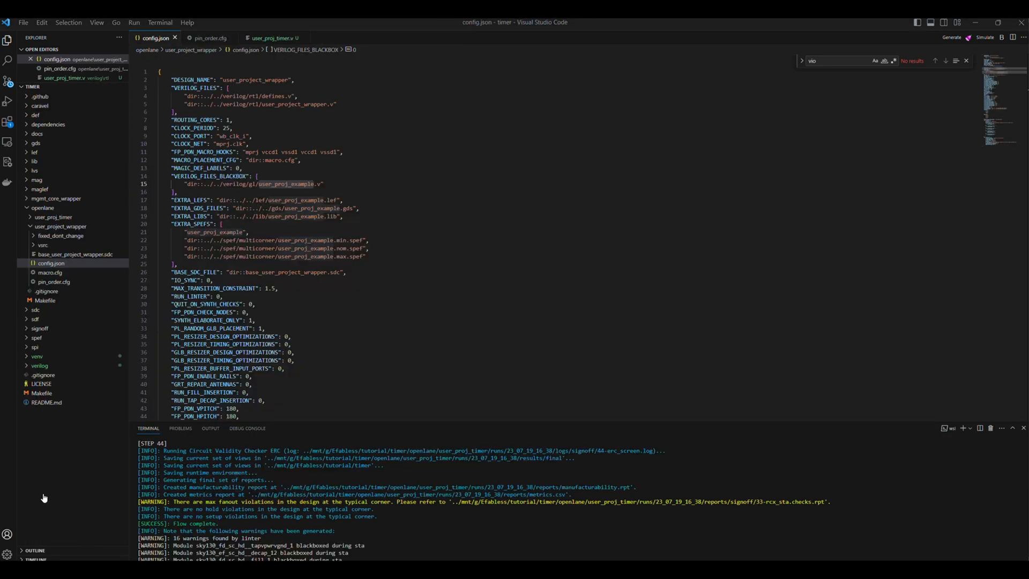
# Step: Open config.json in the user_project_wrapper folder
pyautogui.click(301, 37)
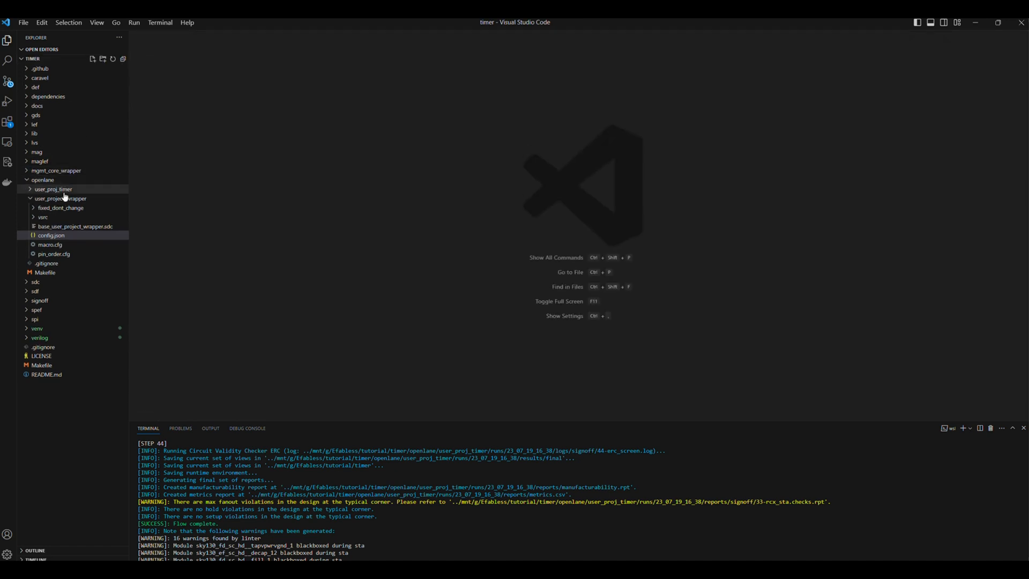
pyautogui.click(61, 198)
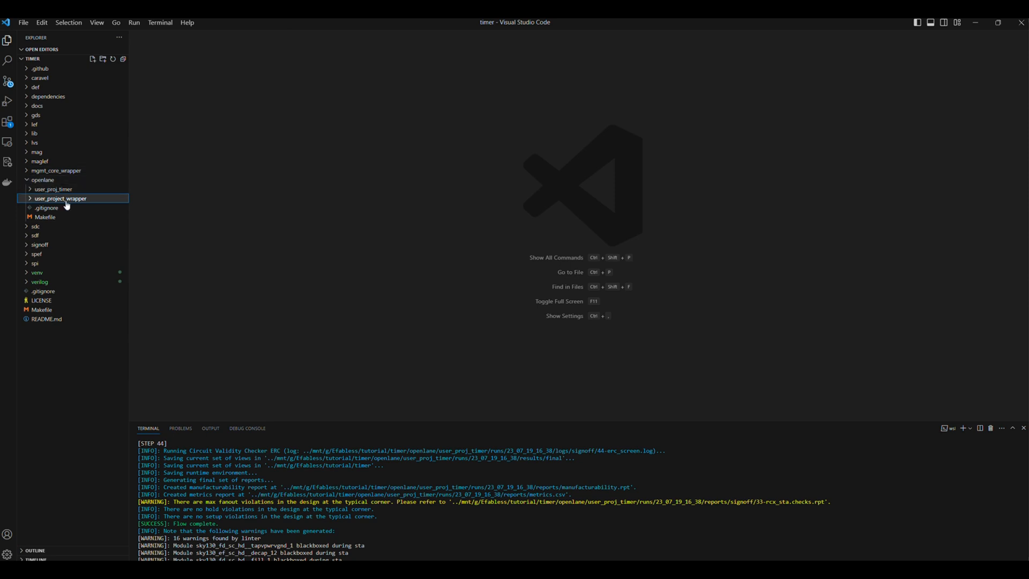
pyautogui.click(59, 198)
pyautogui.write('vio')
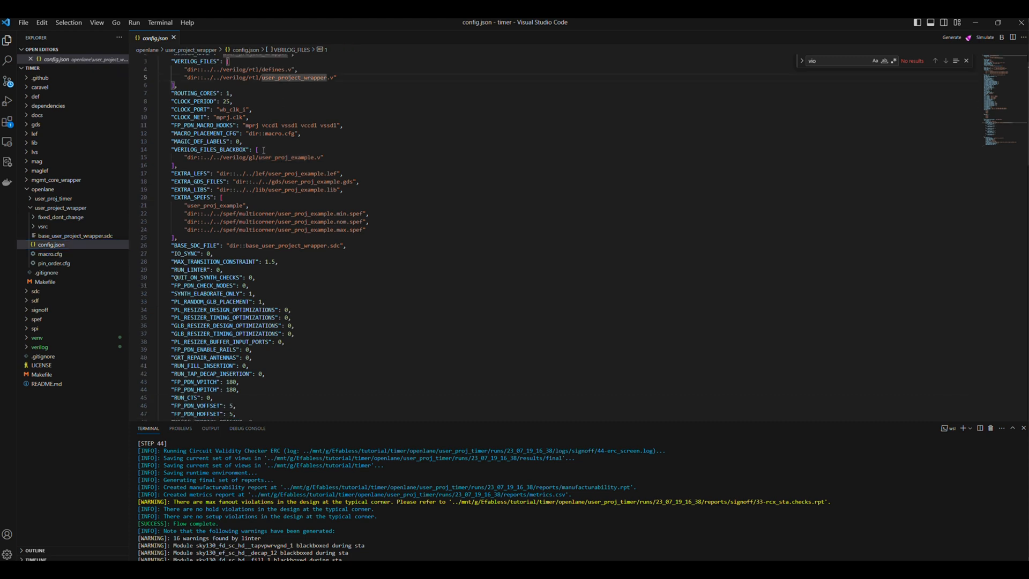
pyautogui.scroll(3)
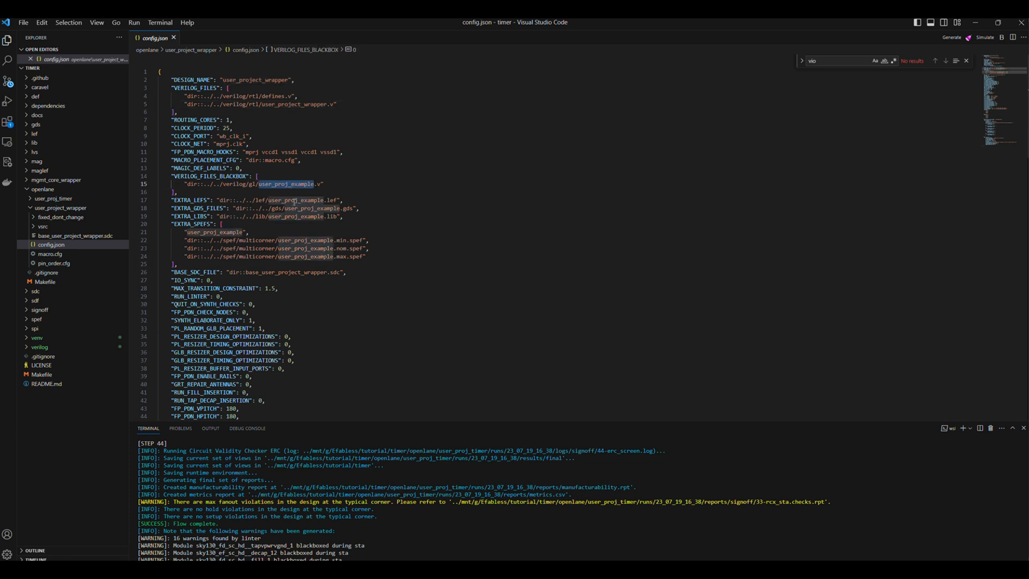
# Step: Replace all occurrences of user_proj_example with user_proj_timer, then return to config.json
pyautogui.write('user_proj_example')
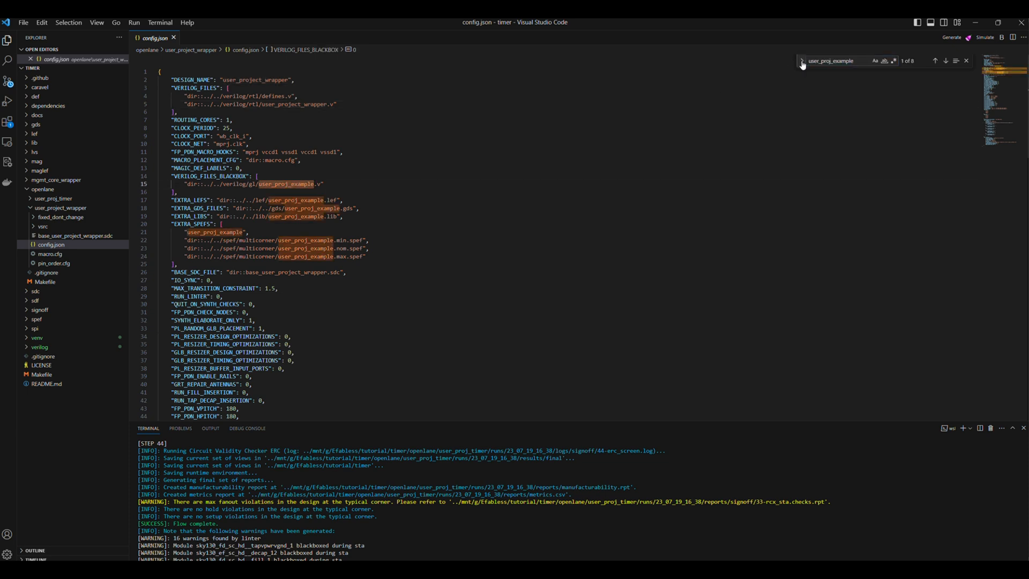
pyautogui.click(801, 67)
pyautogui.write('user_proj_timer')
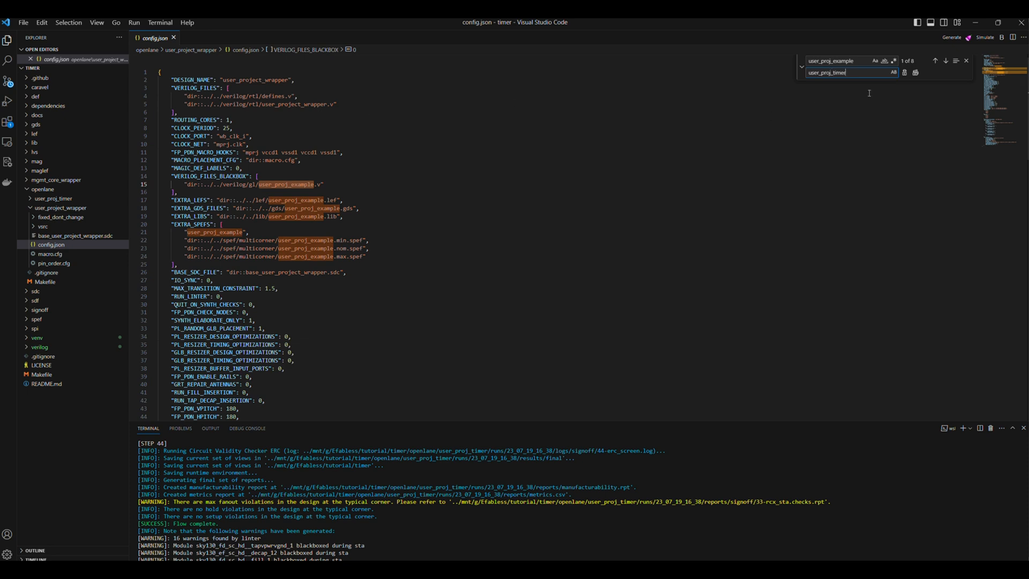
pyautogui.click(904, 72)
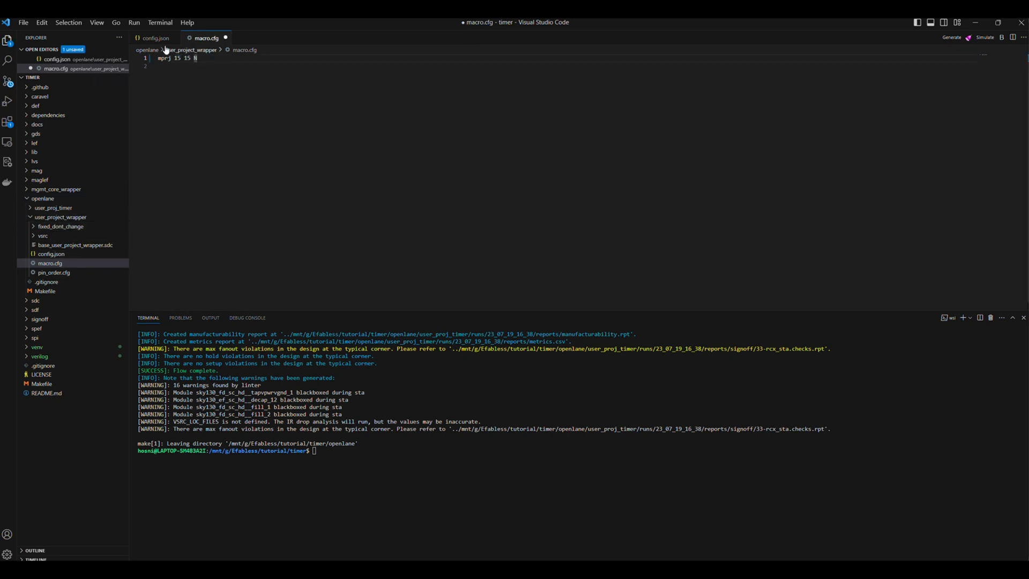
pyautogui.click(156, 37)
pyautogui.write('make ')
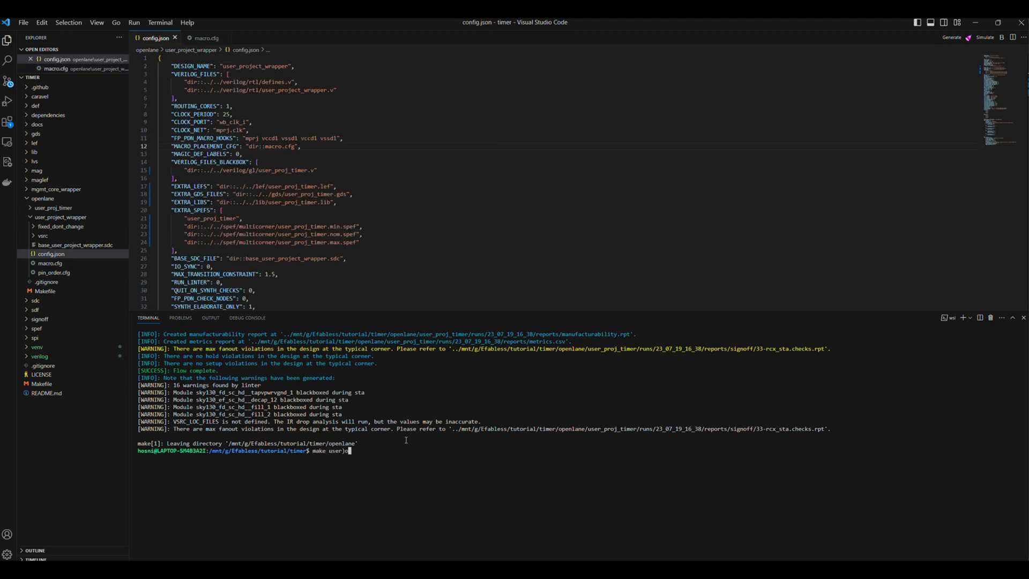
# Step: Run 'make user_project_wrapper' in the integrated terminal
pyautogui.write('user_project_wrapp')
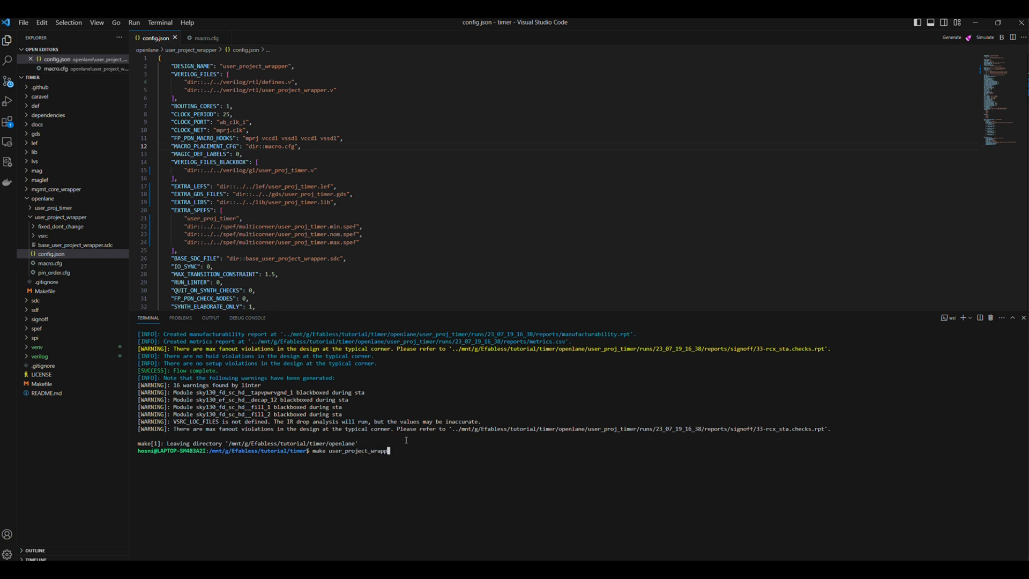
pyautogui.press('Return')
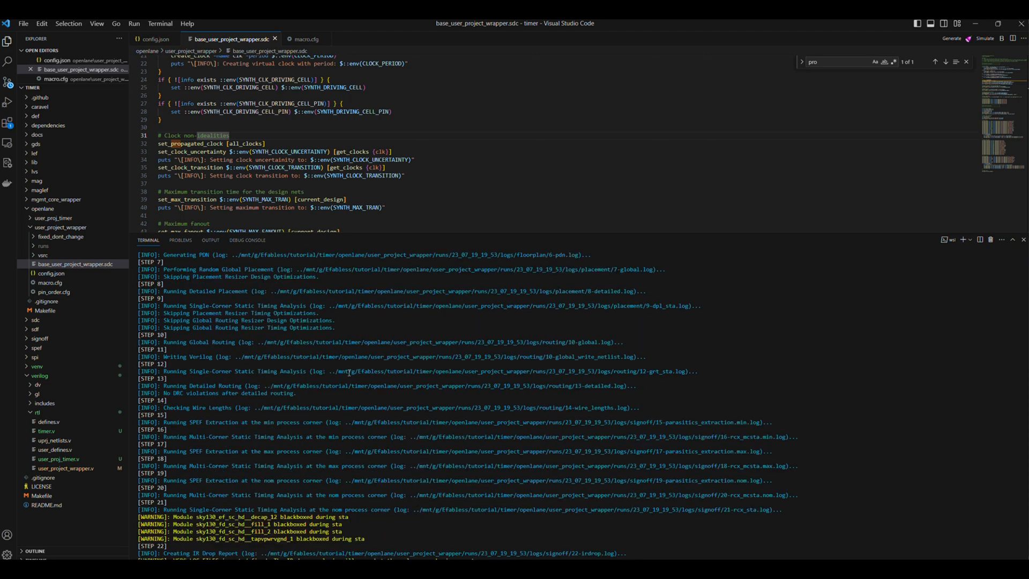
# Step: Scroll through the wrapper run log to check GDS streaming, XOR, LVS, DRC and 'Flow complete'
pyautogui.scroll(-3)
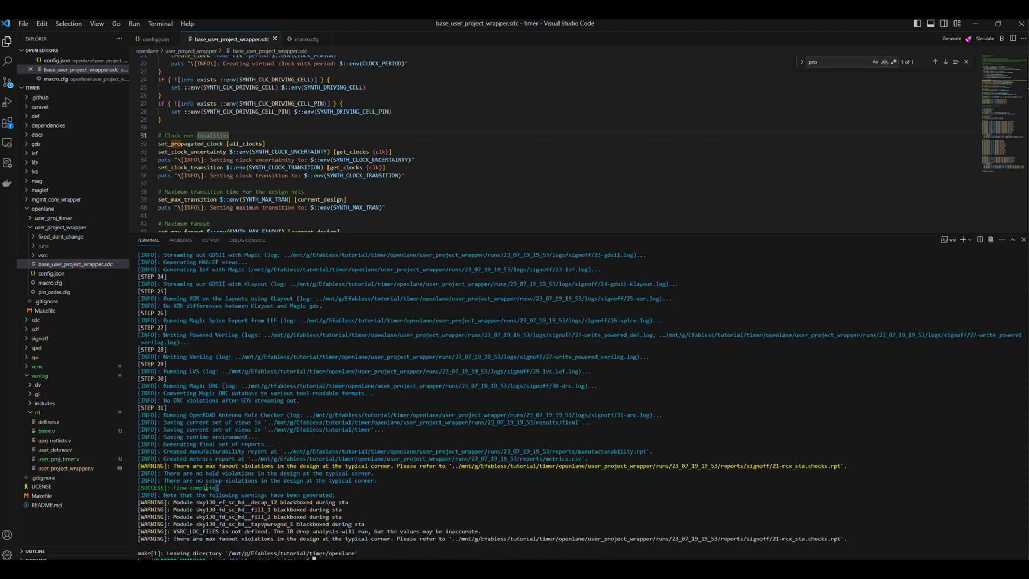
pyautogui.scroll(3)
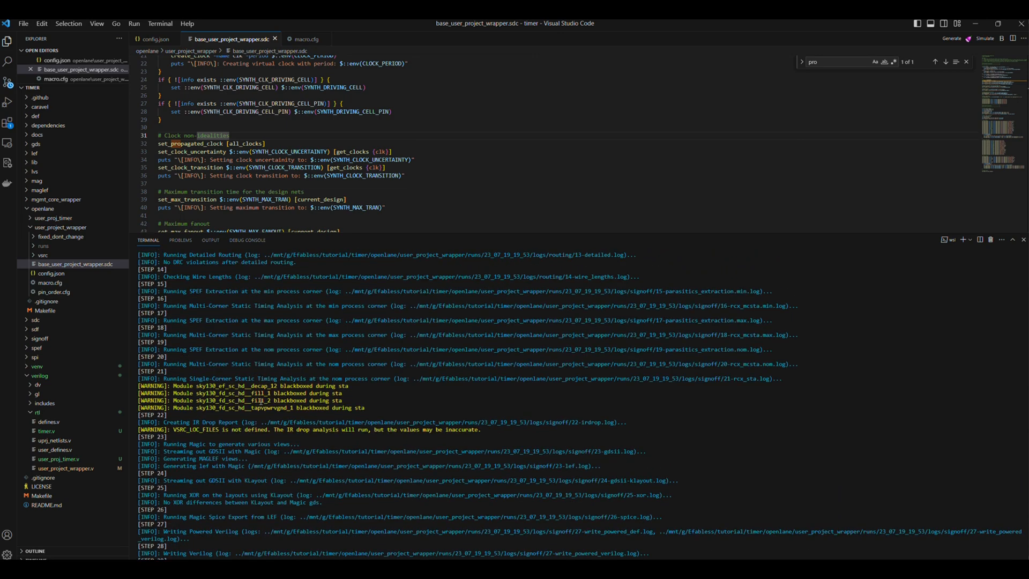
pyautogui.scroll(3)
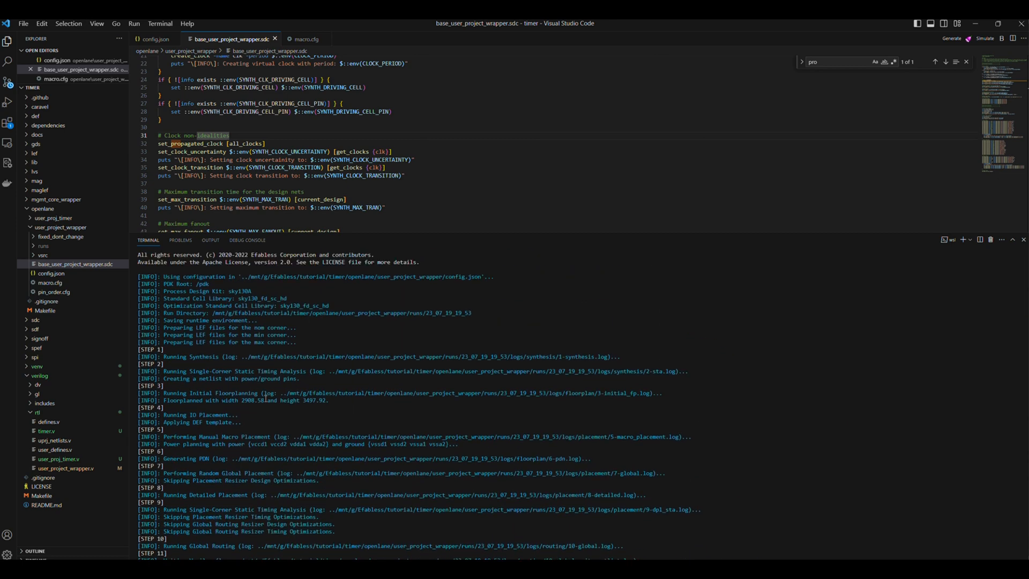
pyautogui.scroll(-3)
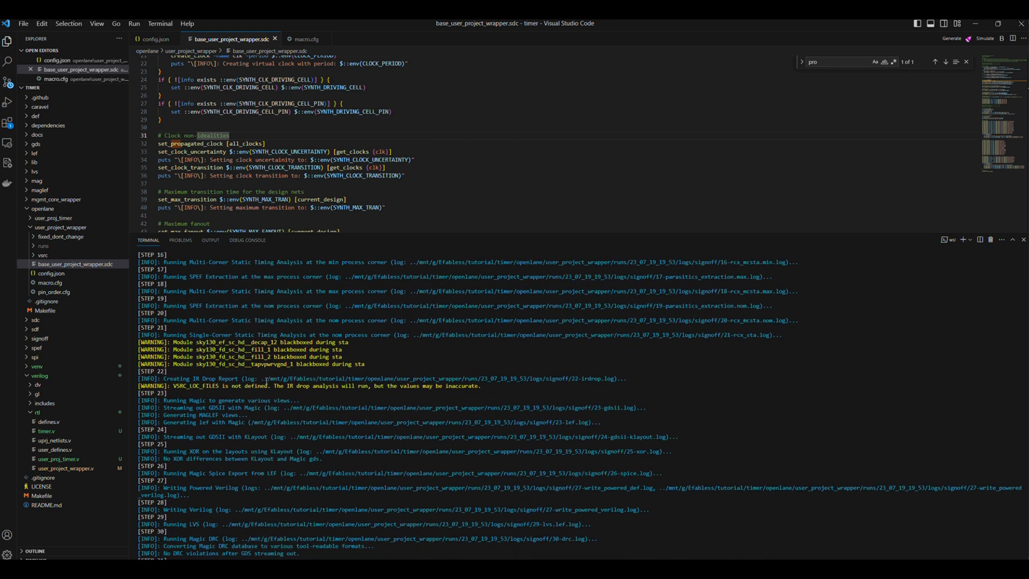